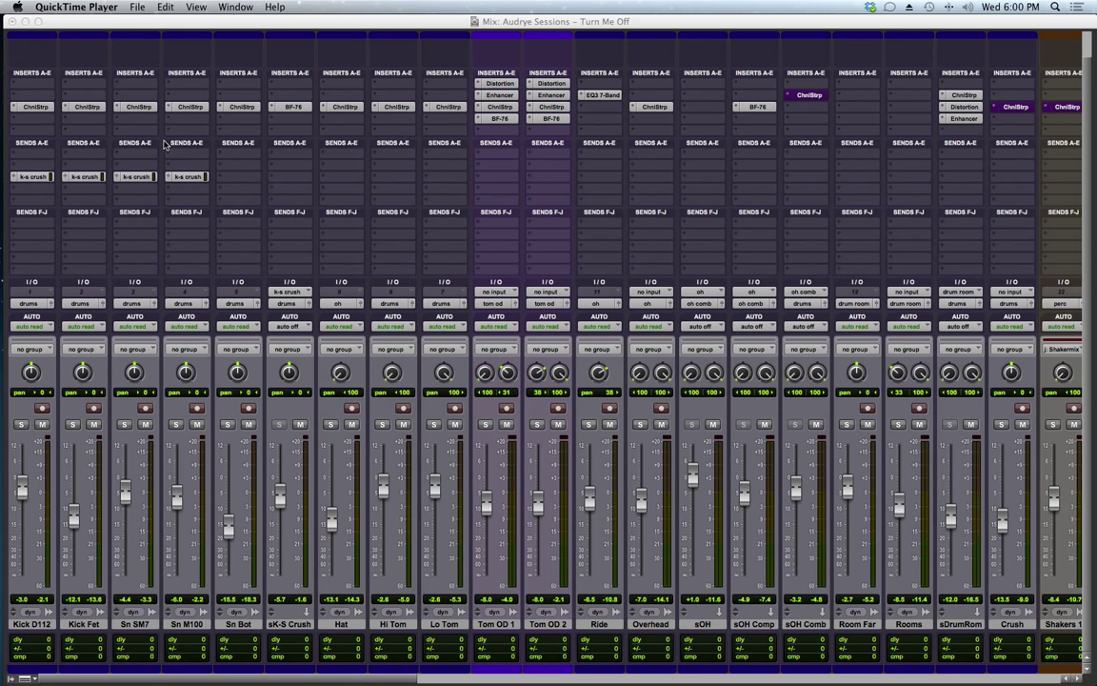
pyautogui.moveTo(133, 84)
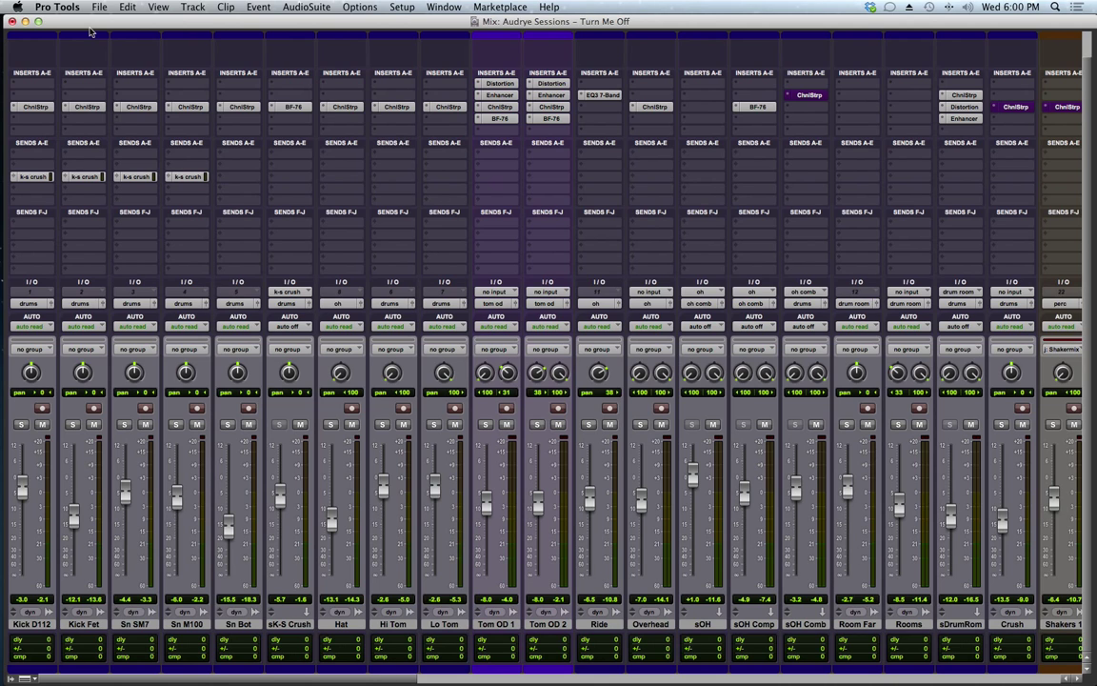
pyautogui.moveTo(626, 493)
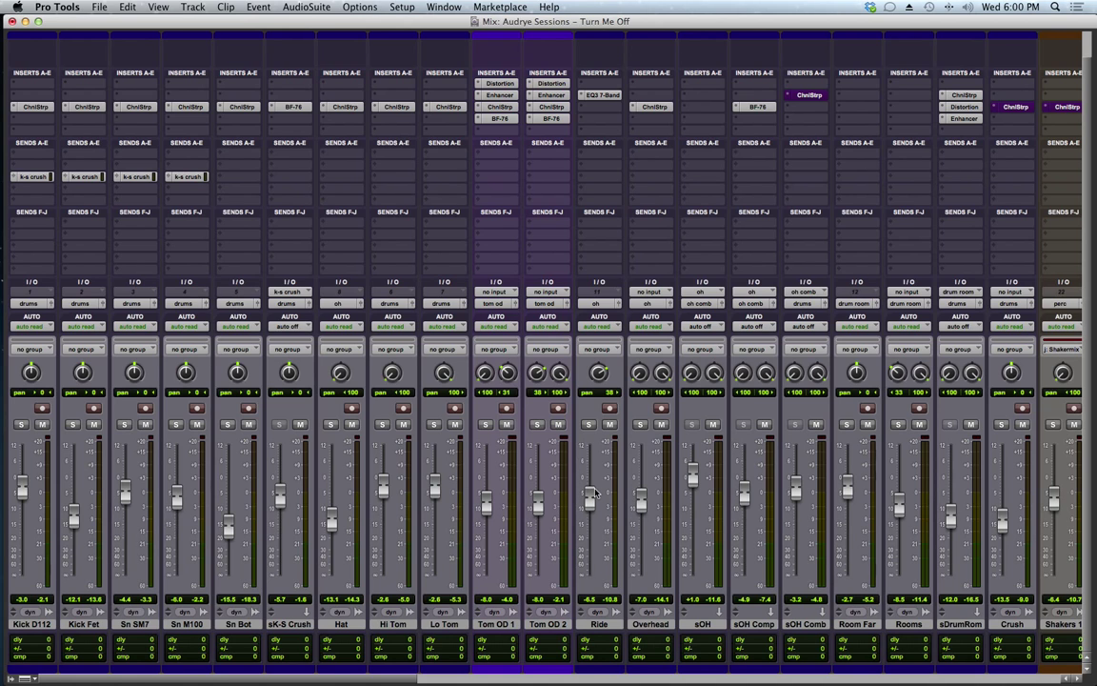
pyautogui.moveTo(568, 594)
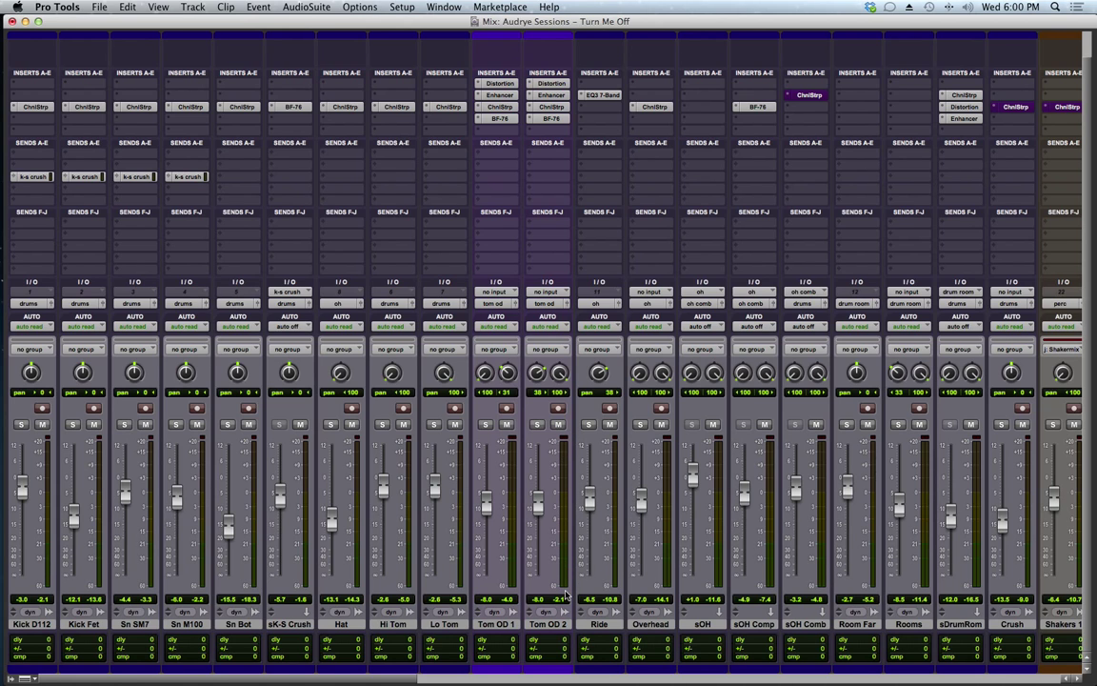
pyautogui.moveTo(567, 450)
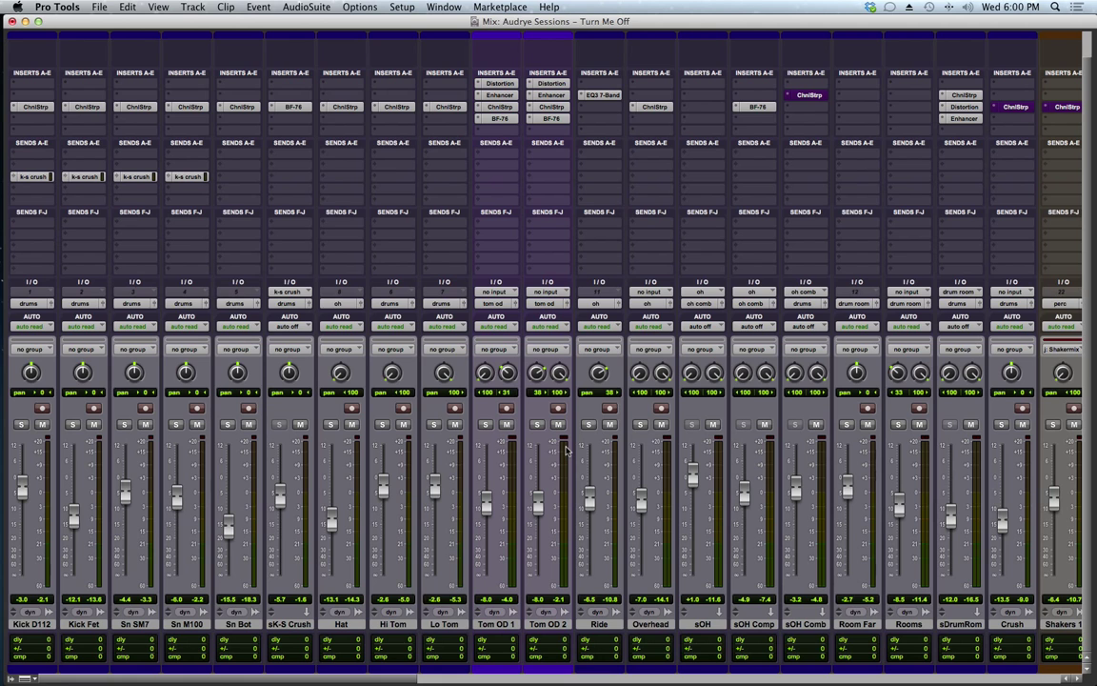
pyautogui.moveTo(219, 240)
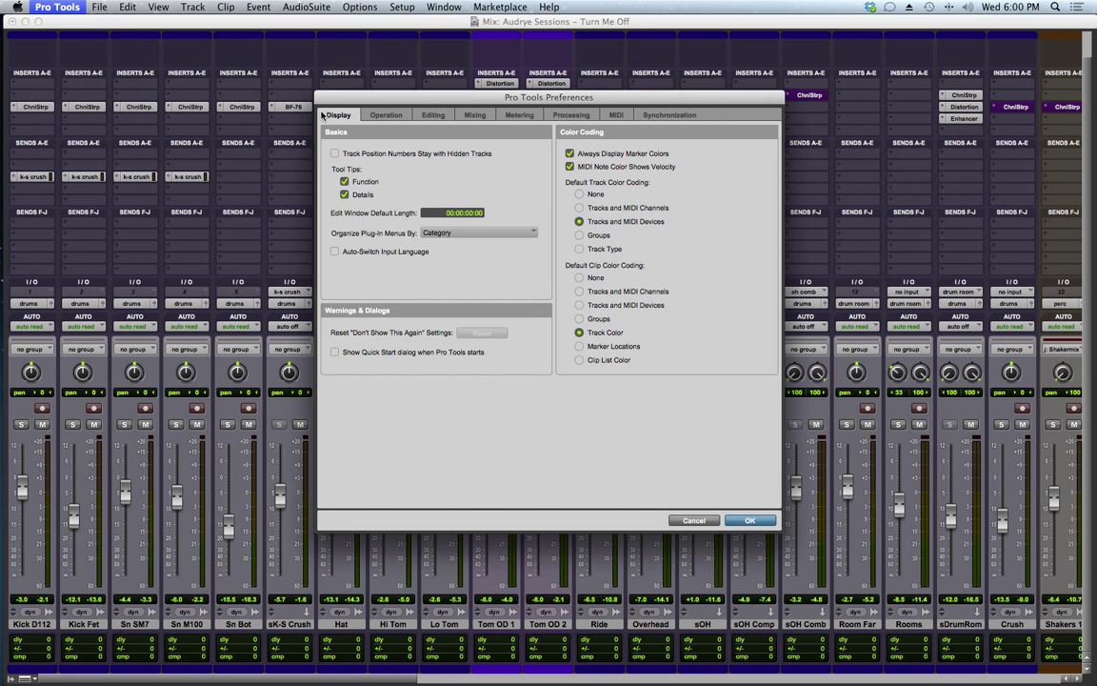
# Browse the Editing and Display preference pages, then close Preferences without changes
pyautogui.click(445, 97)
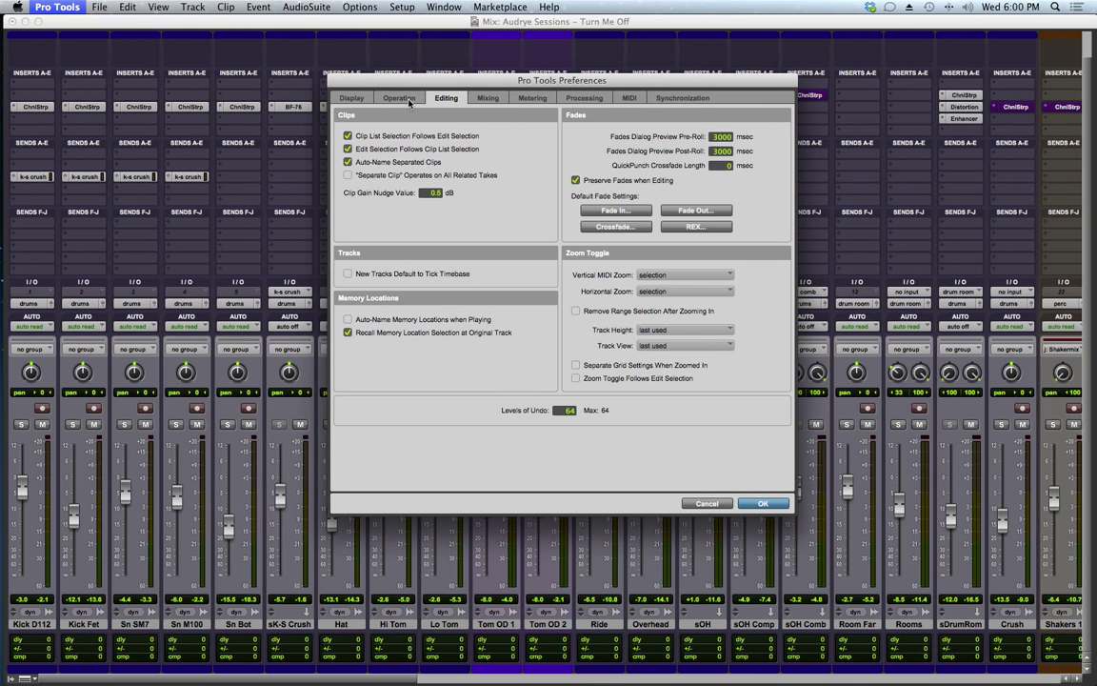
pyautogui.click(351, 97)
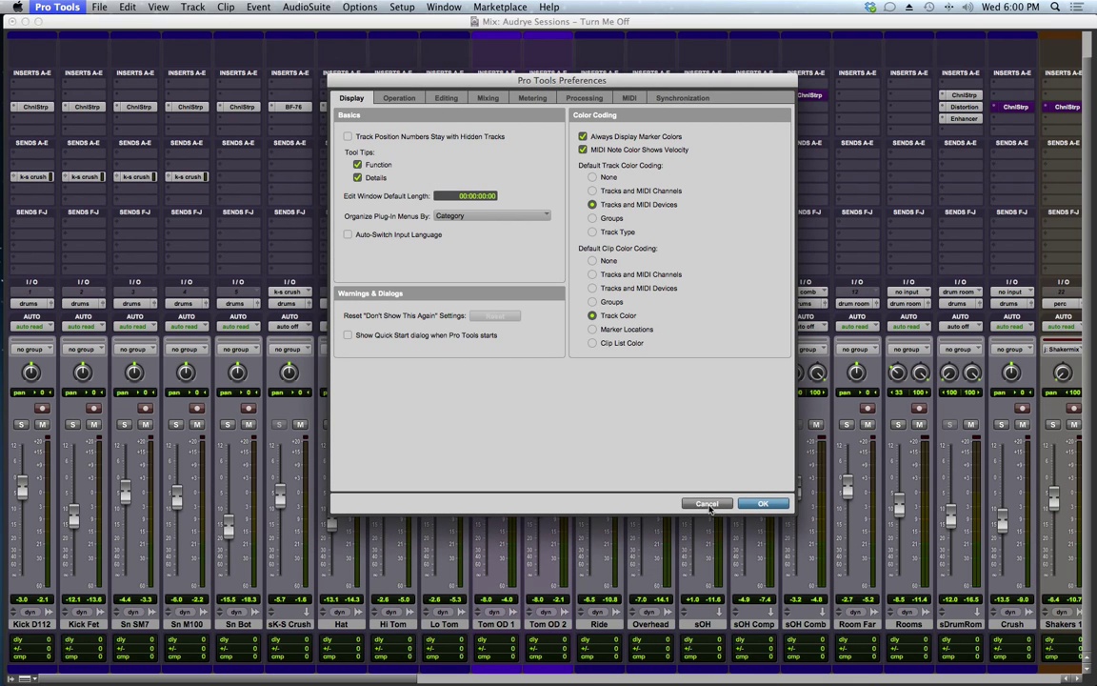
pyautogui.click(762, 503)
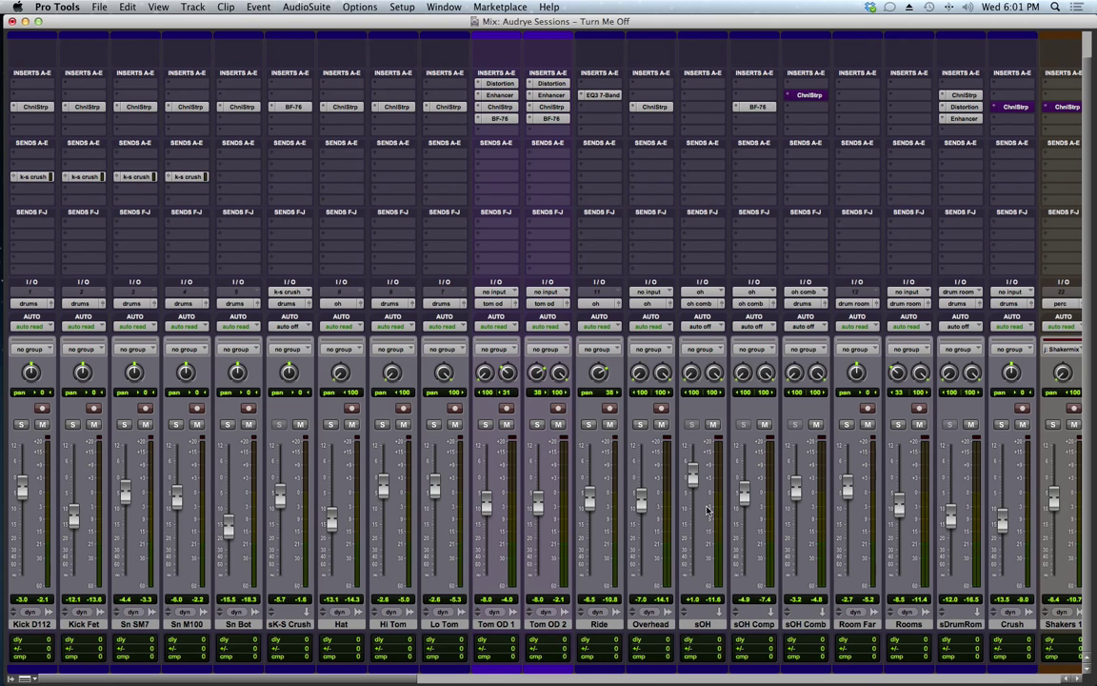
pyautogui.moveTo(564, 372)
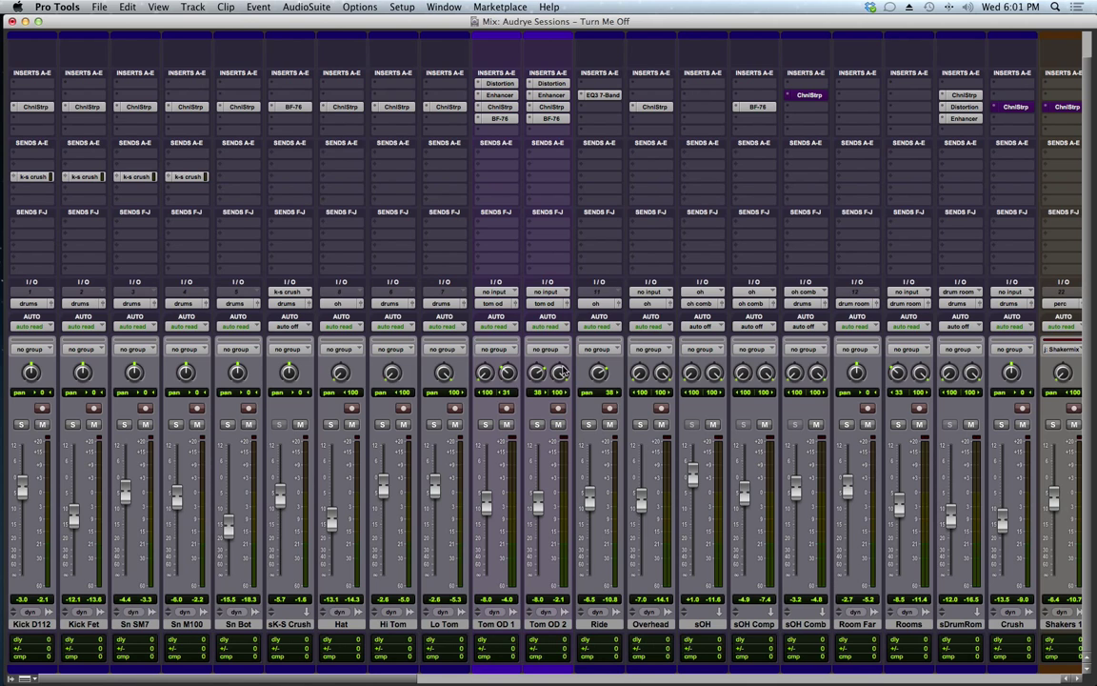
pyautogui.moveTo(488, 514)
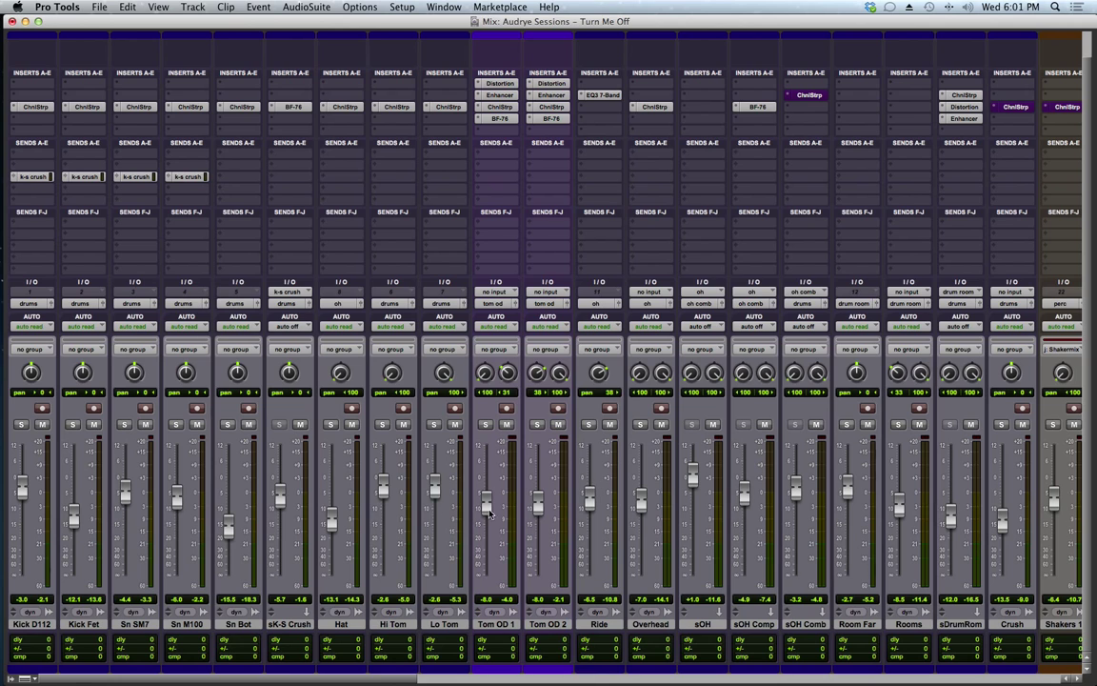
pyautogui.moveTo(553, 550)
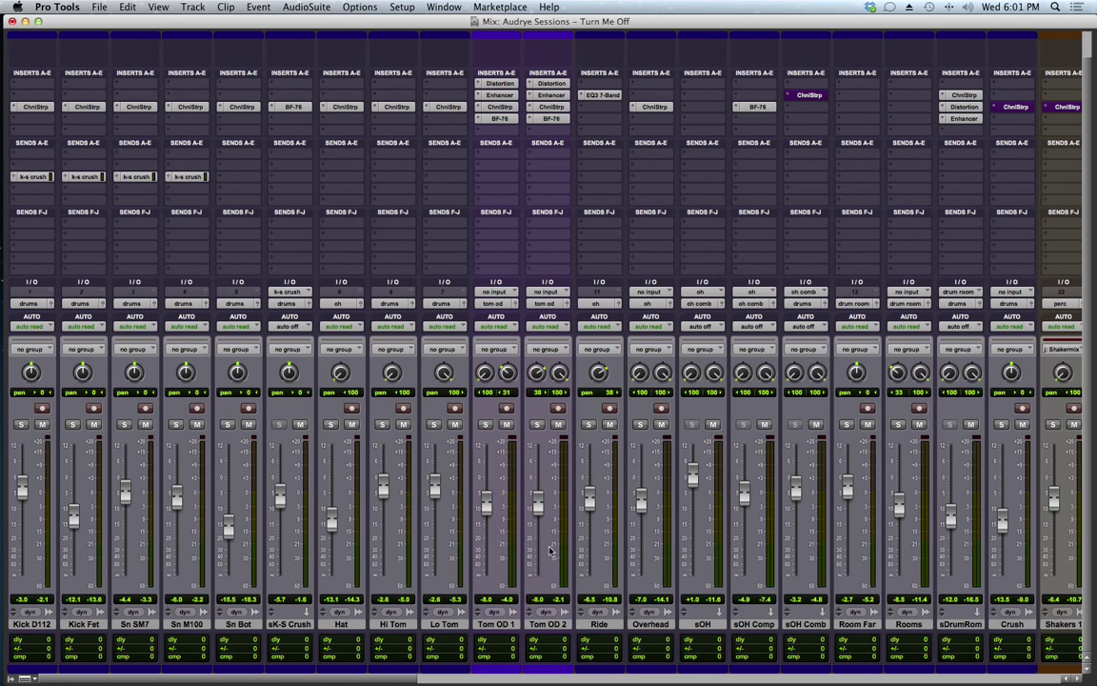
pyautogui.moveTo(522, 322)
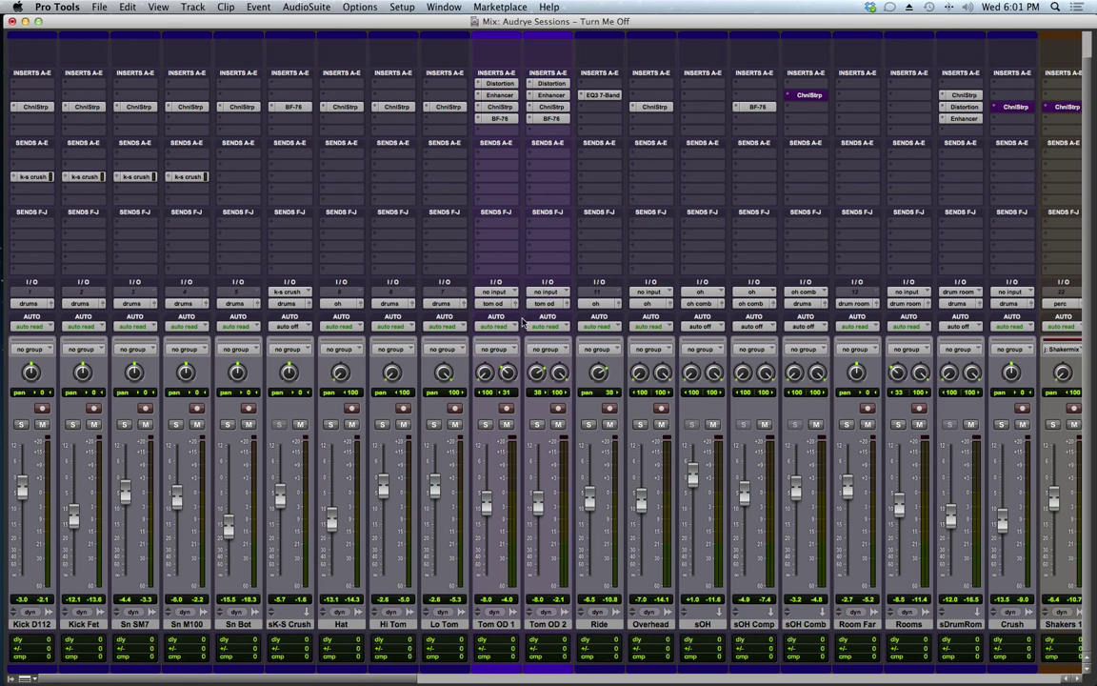
pyautogui.moveTo(534, 320)
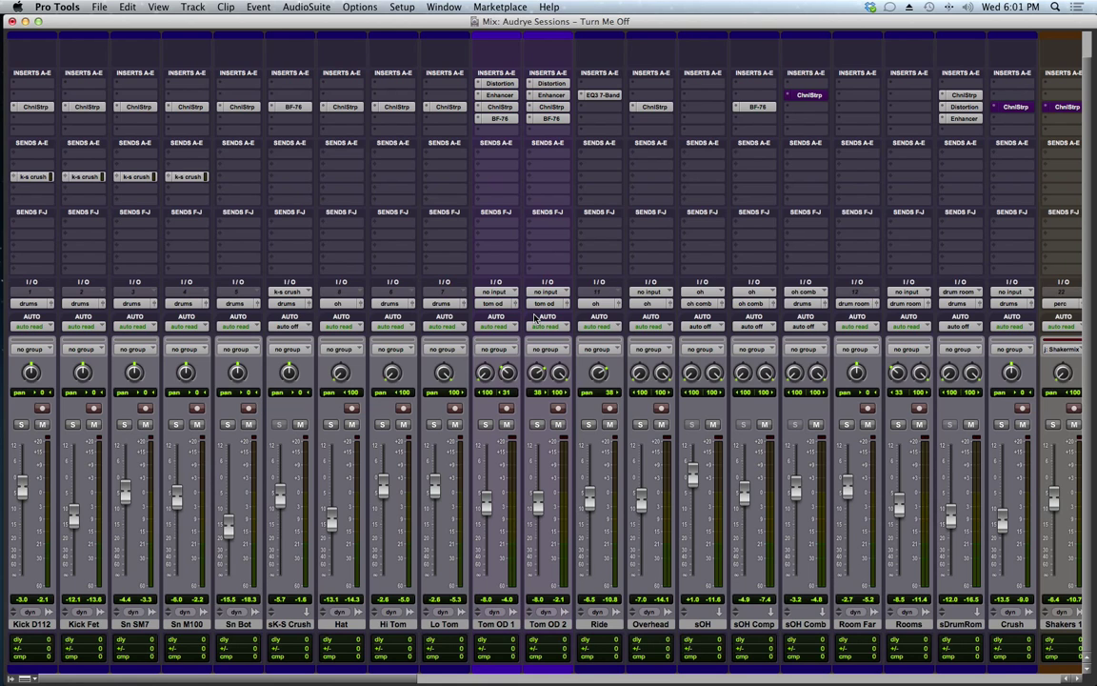
pyautogui.moveTo(627, 451)
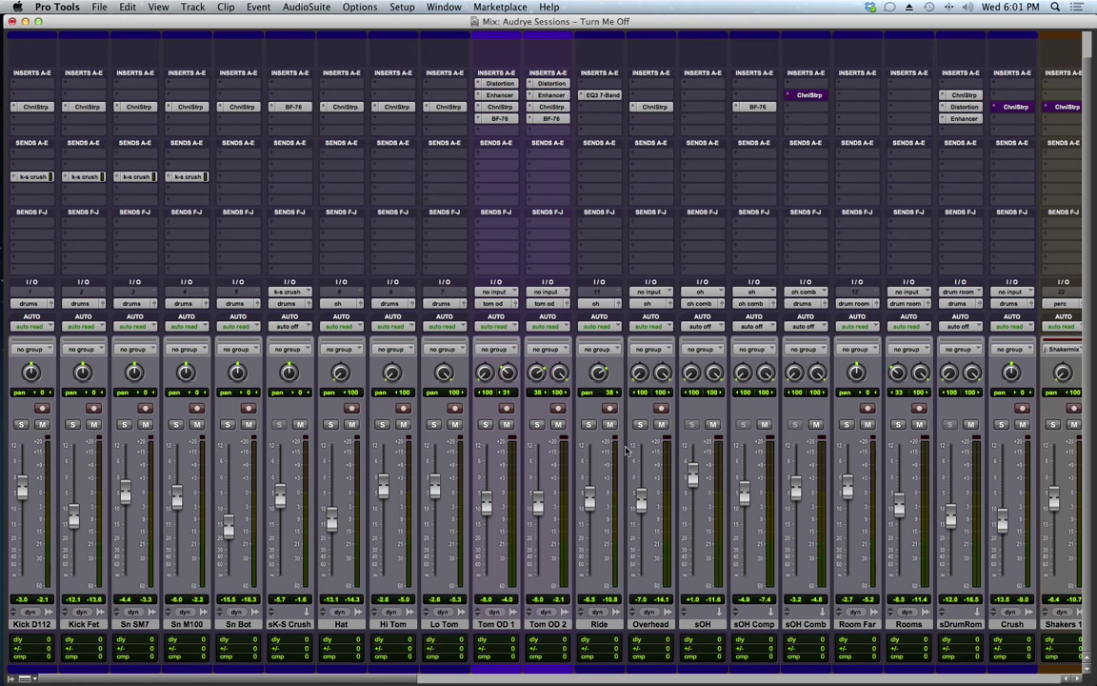
pyautogui.moveTo(636, 476)
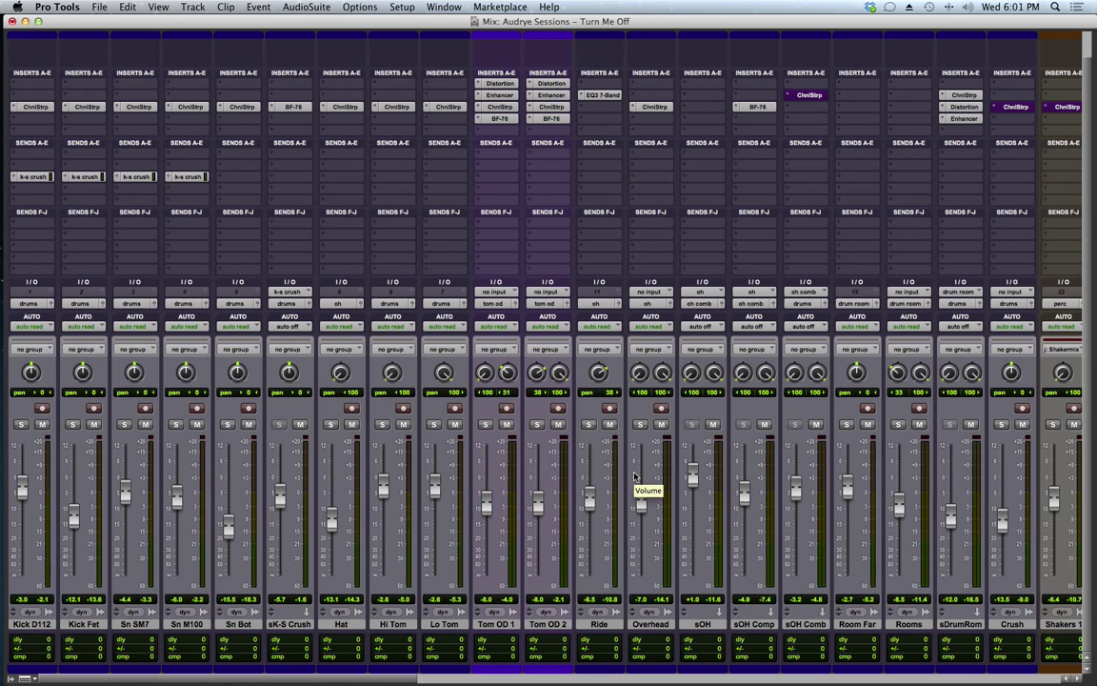
pyautogui.moveTo(636, 476)
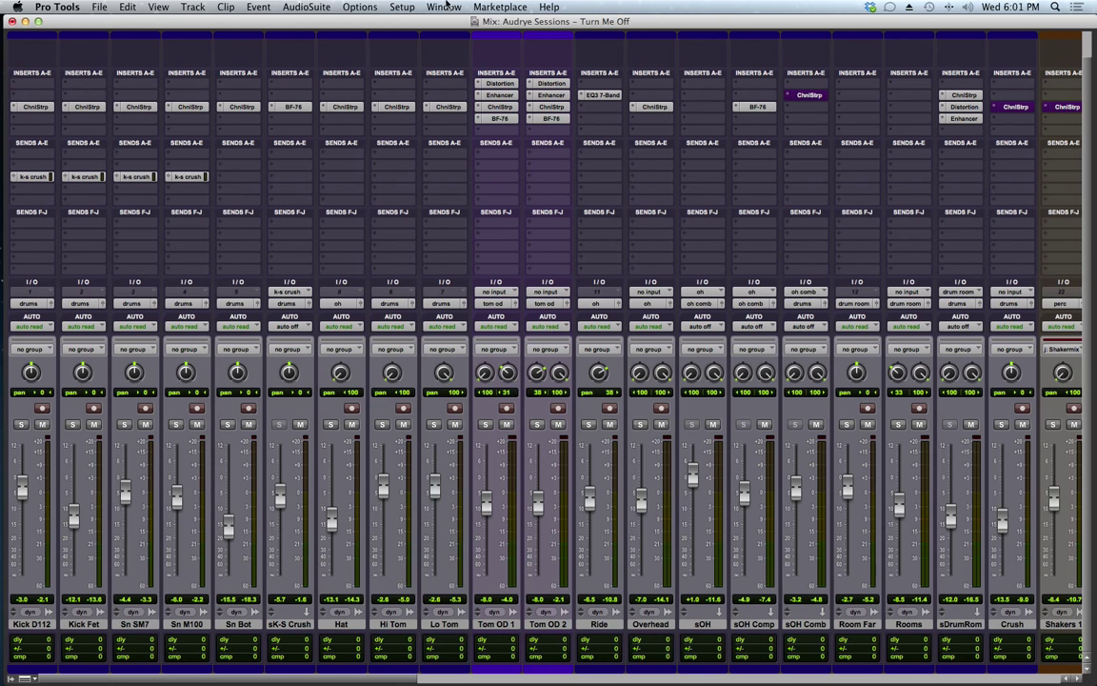
# Enable Dynamic Plug-in Processing in Setup > Playback Engine and confirm with OK
pyautogui.click(400, 7)
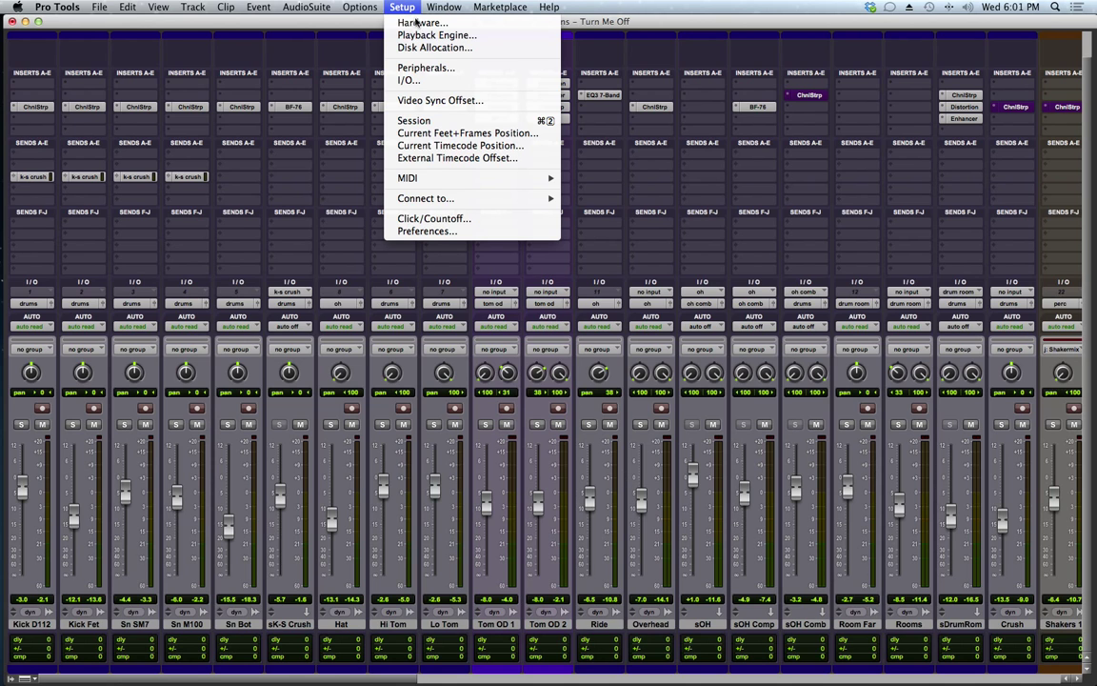
pyautogui.click(436, 34)
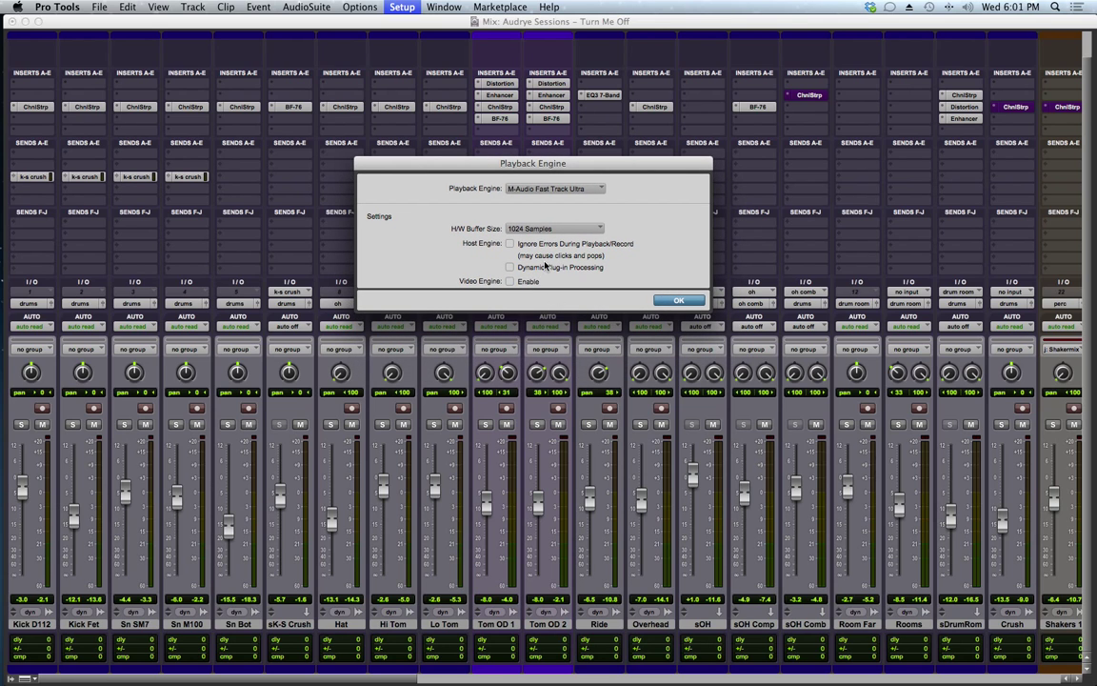
pyautogui.click(511, 267)
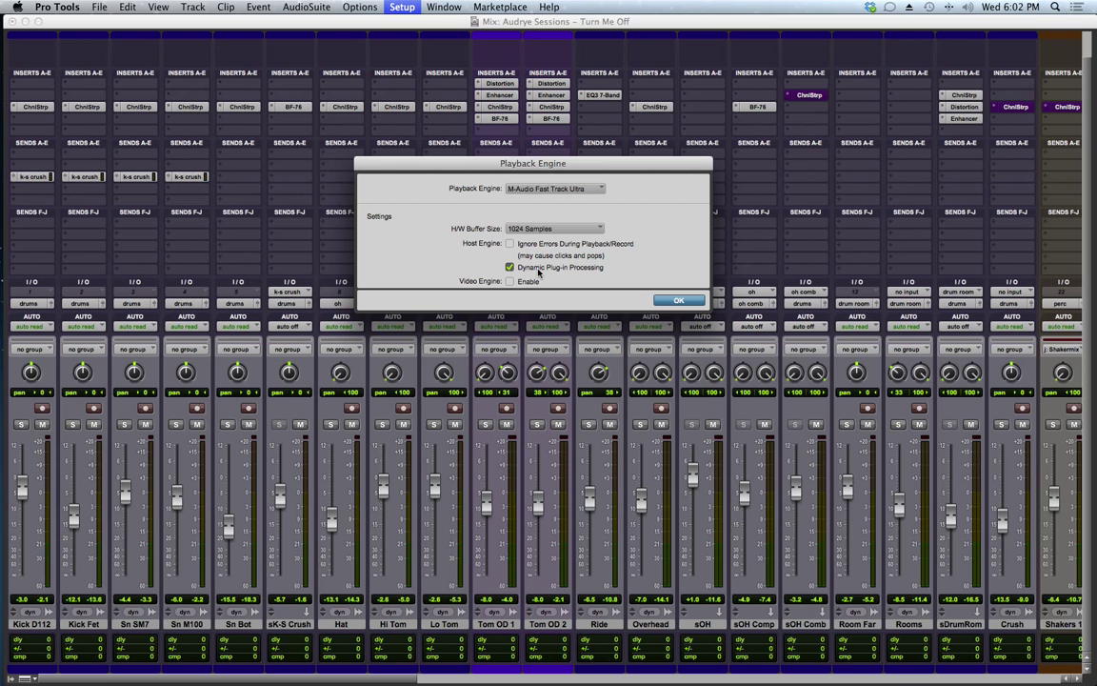
pyautogui.moveTo(657, 288)
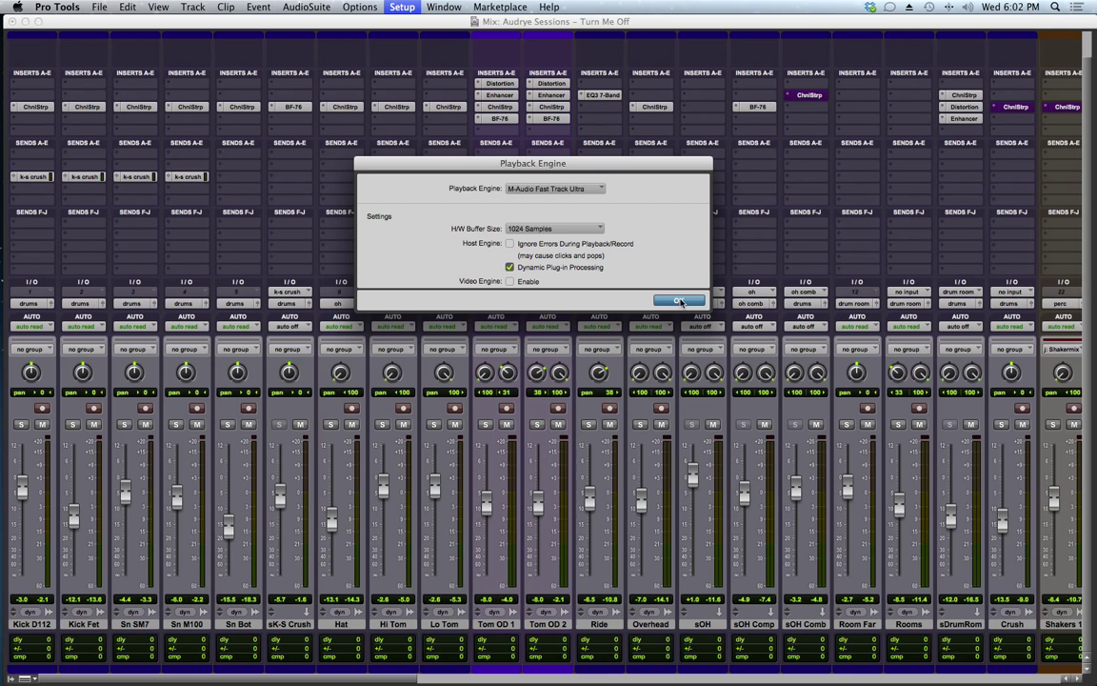
pyautogui.moveTo(686, 303)
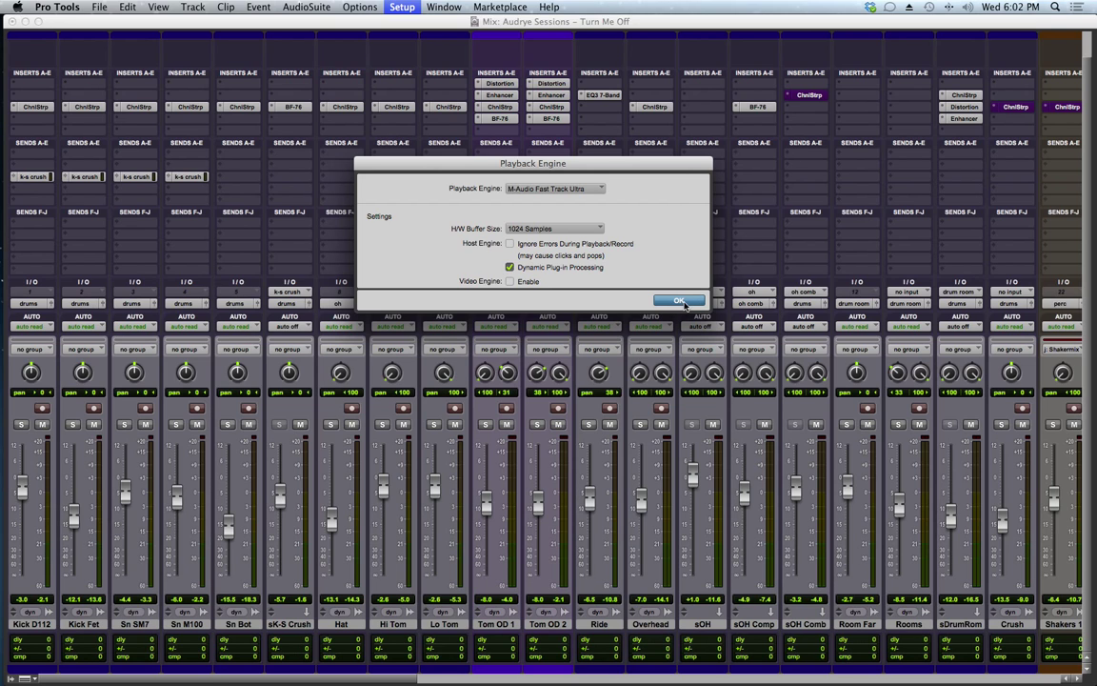
pyautogui.click(678, 301)
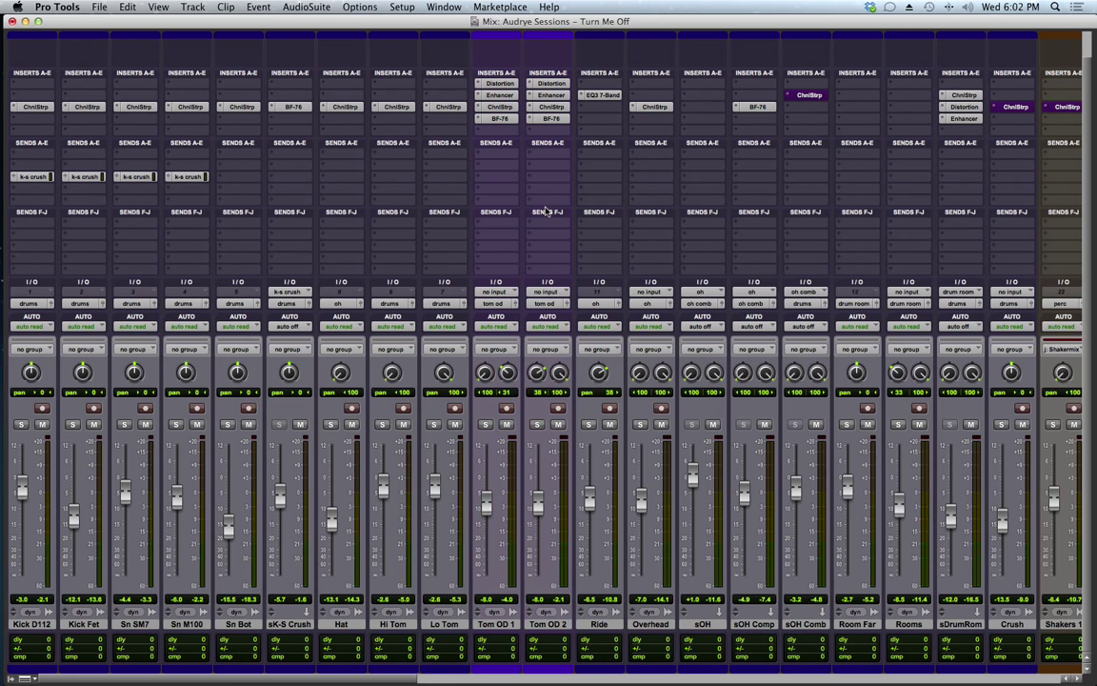
pyautogui.moveTo(547, 210)
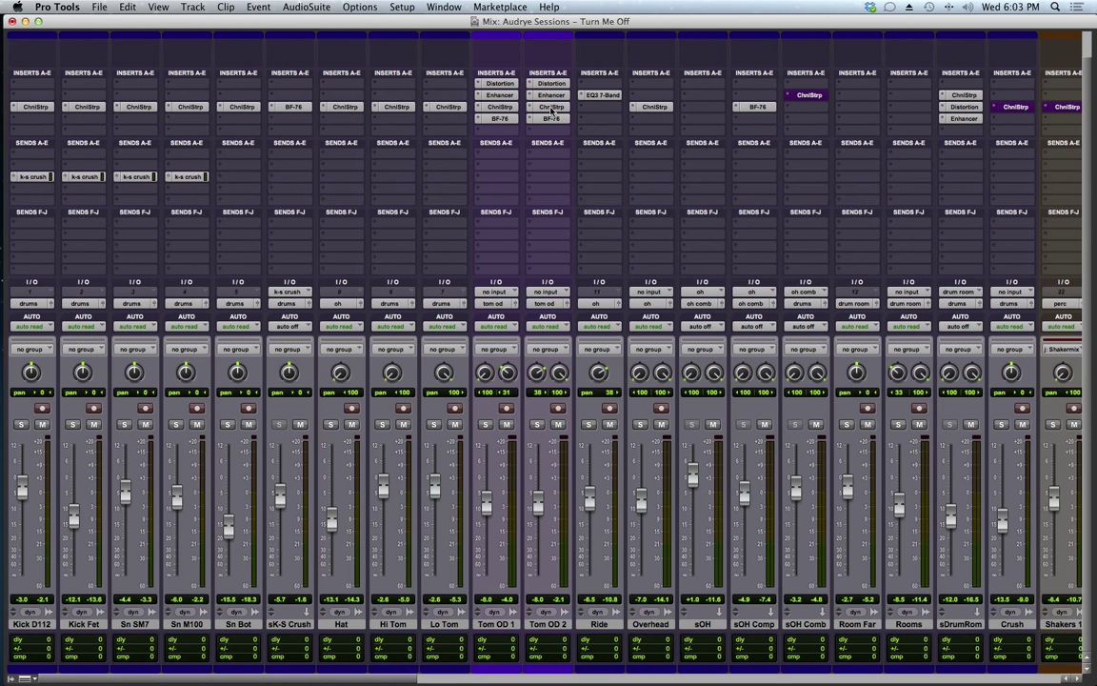
pyautogui.moveTo(779, 411)
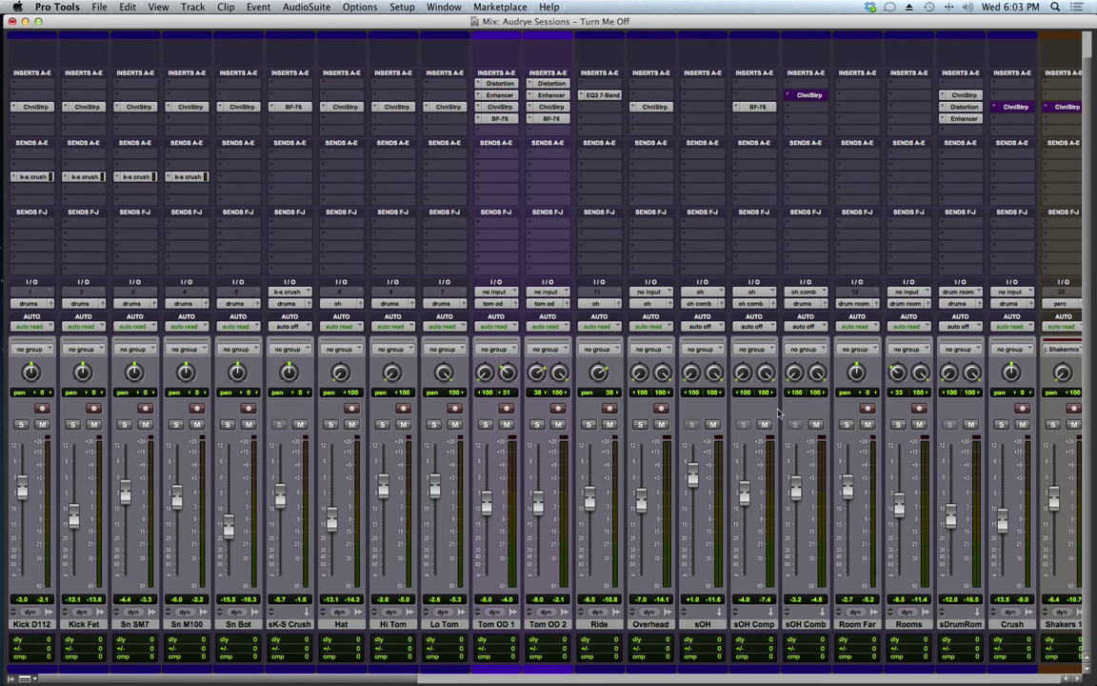
pyautogui.moveTo(569, 464)
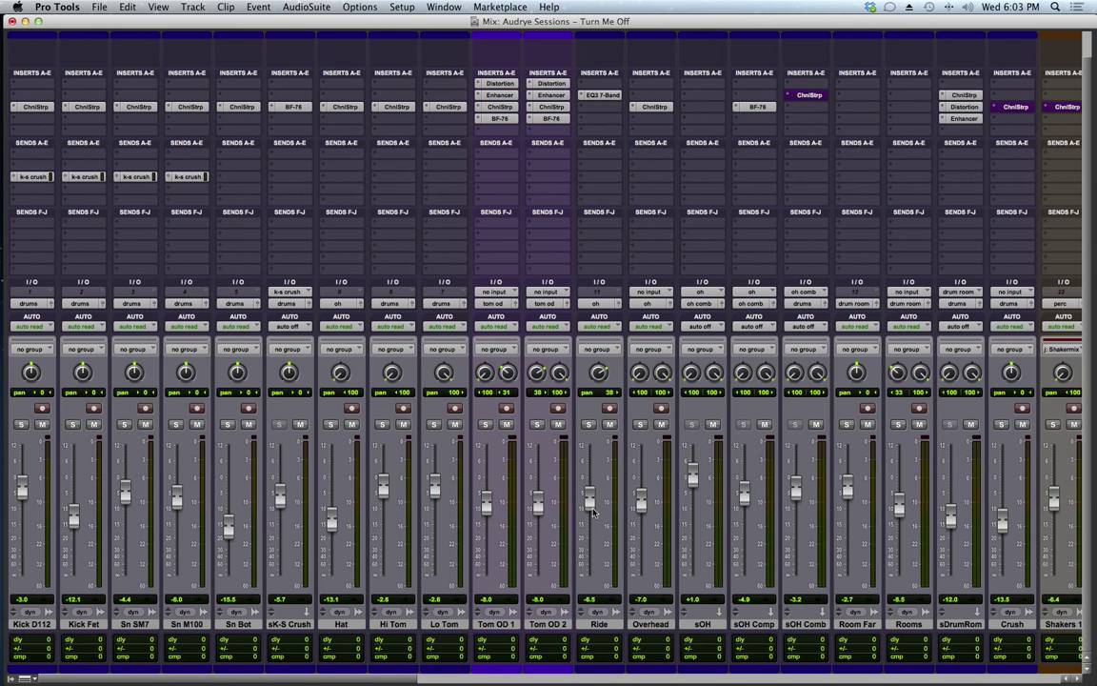
pyautogui.moveTo(562, 438)
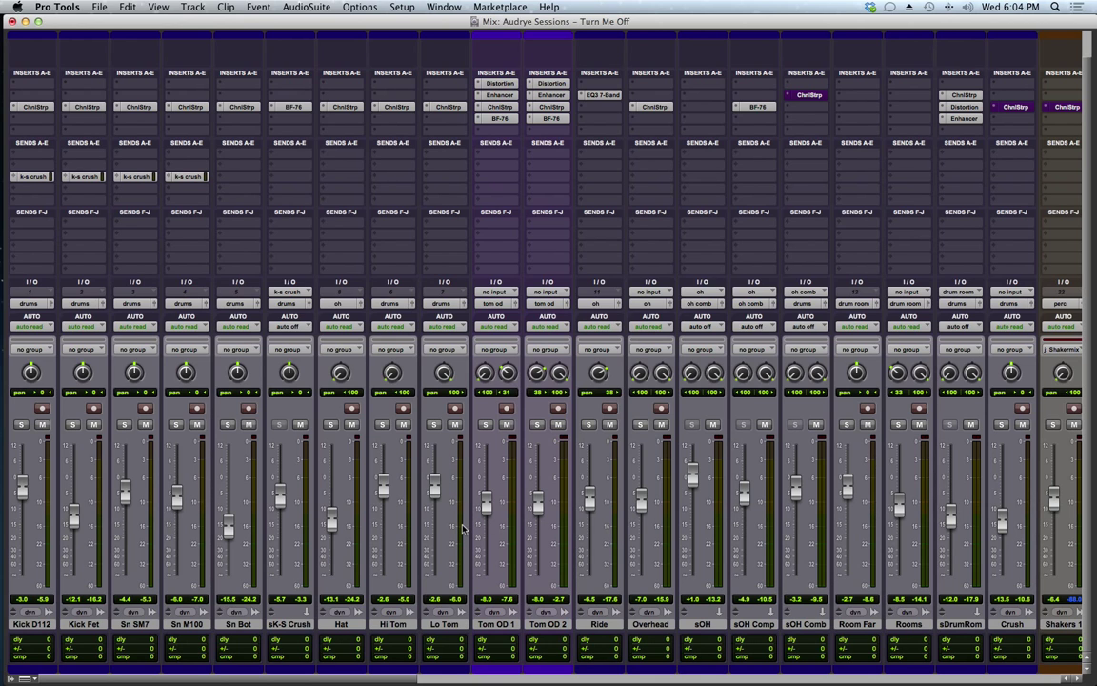
pyautogui.moveTo(464, 449)
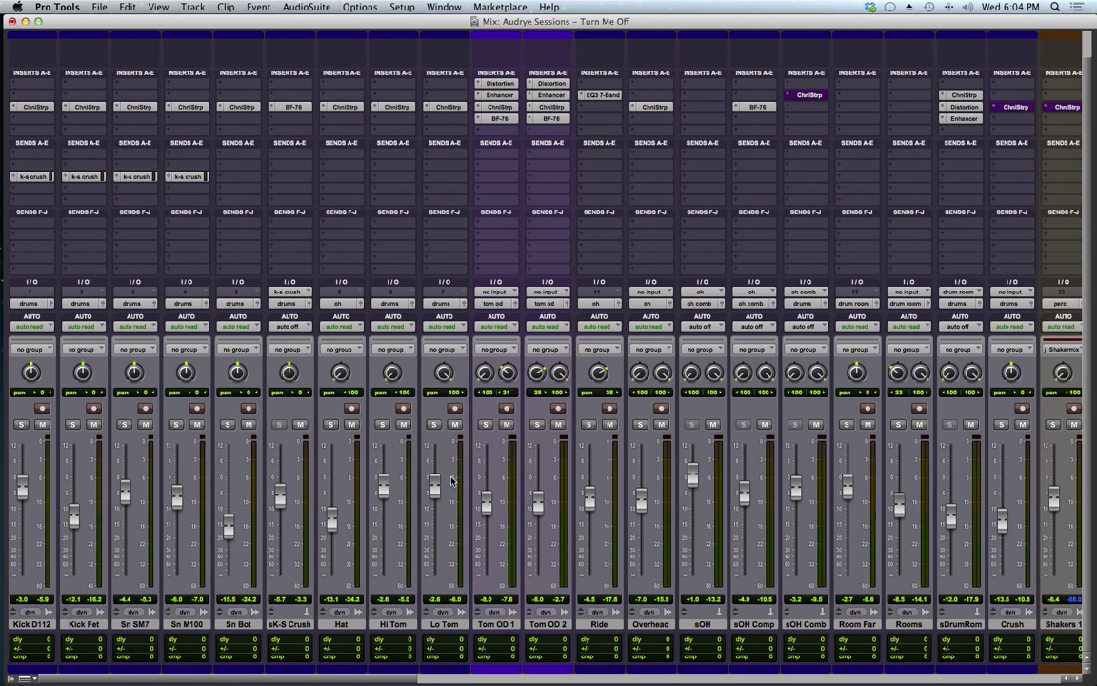
pyautogui.moveTo(464, 515)
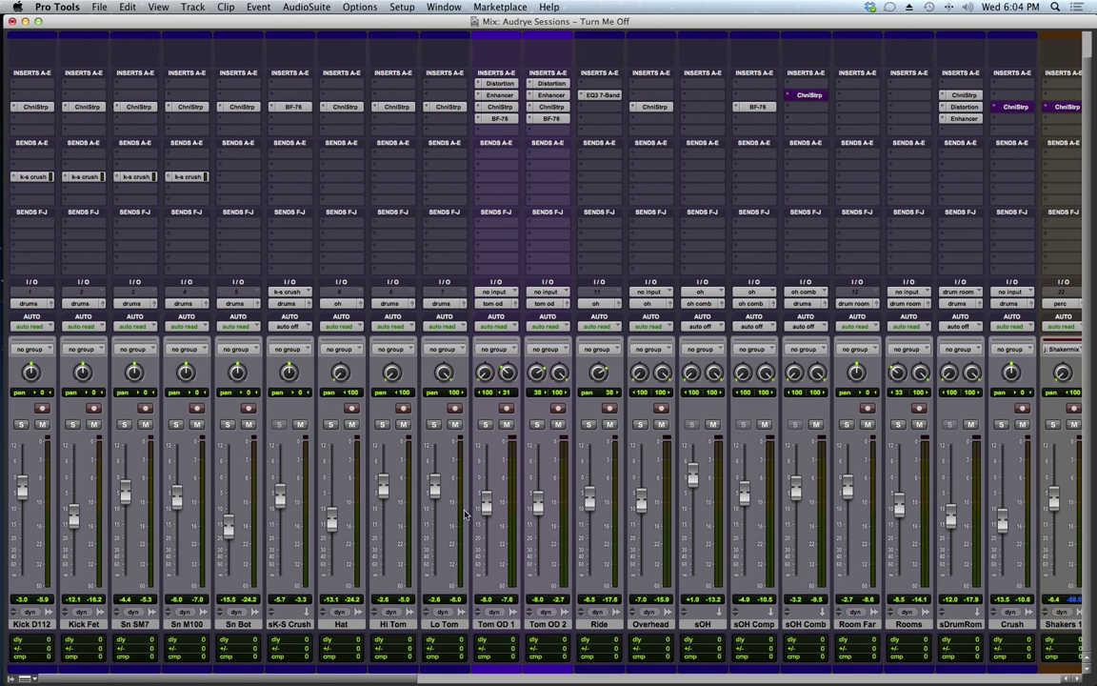
pyautogui.moveTo(484, 148)
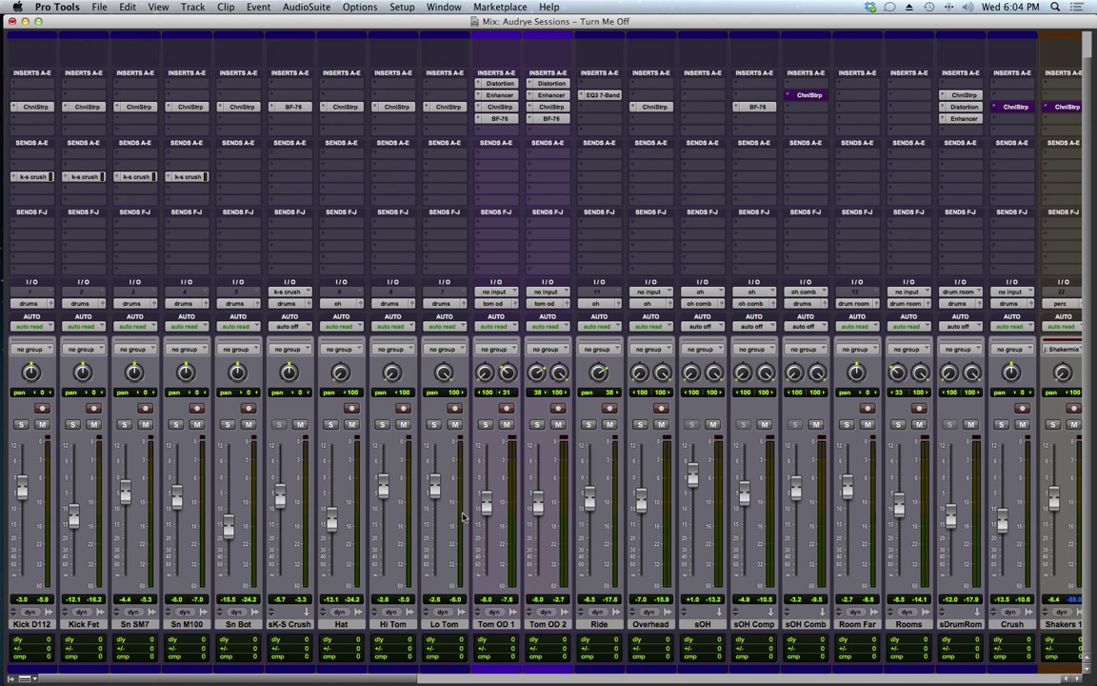
pyautogui.moveTo(182, 108)
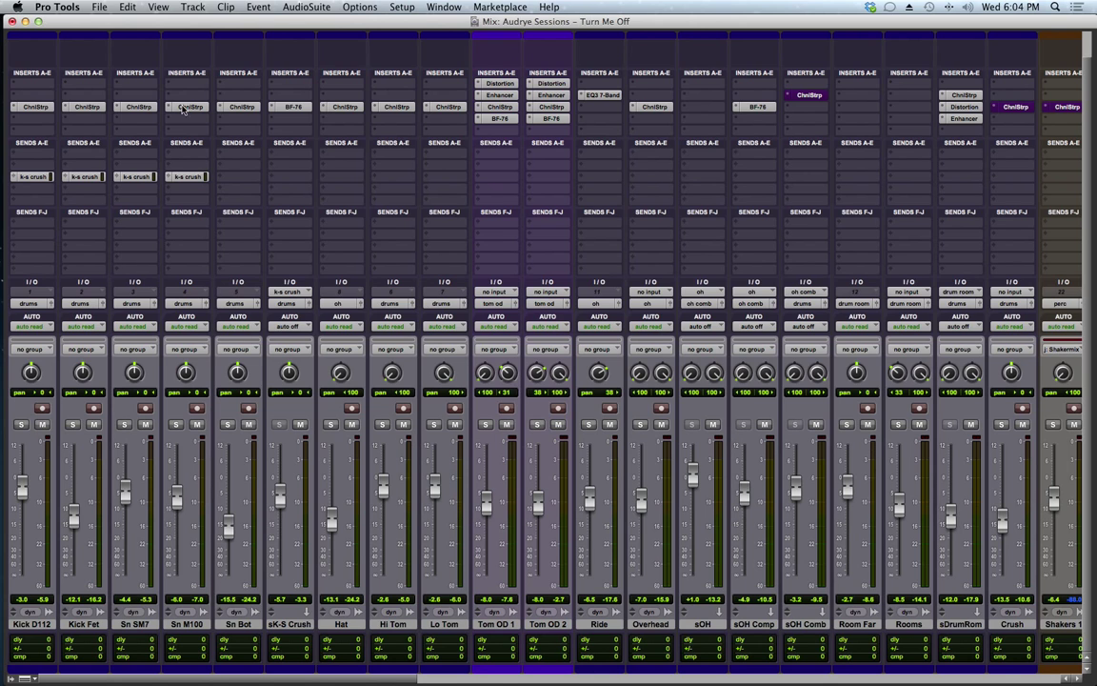
pyautogui.moveTo(49, 54)
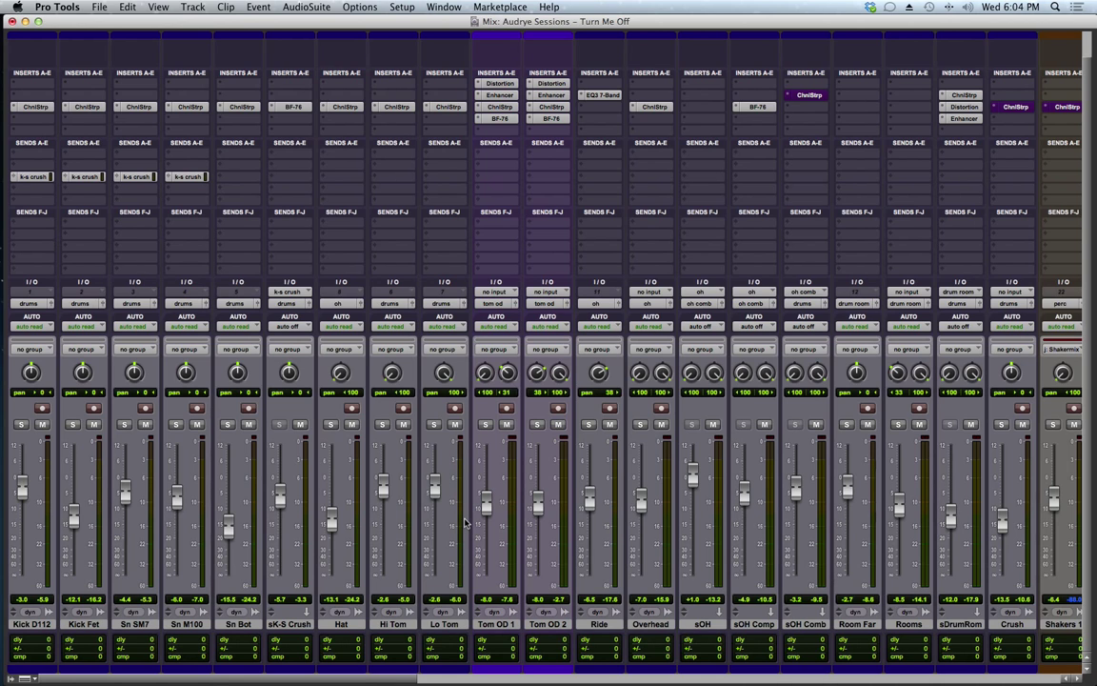
pyautogui.moveTo(339, 366)
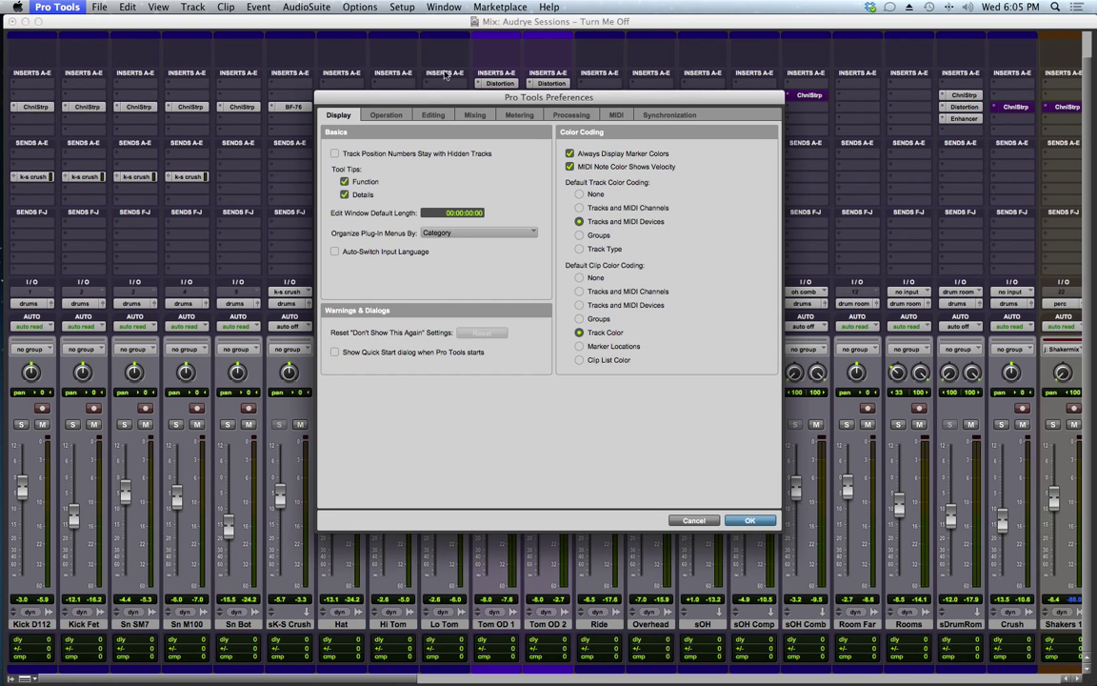
# Show the Metering preferences, glance at Mixing, and return to Metering
pyautogui.click(518, 114)
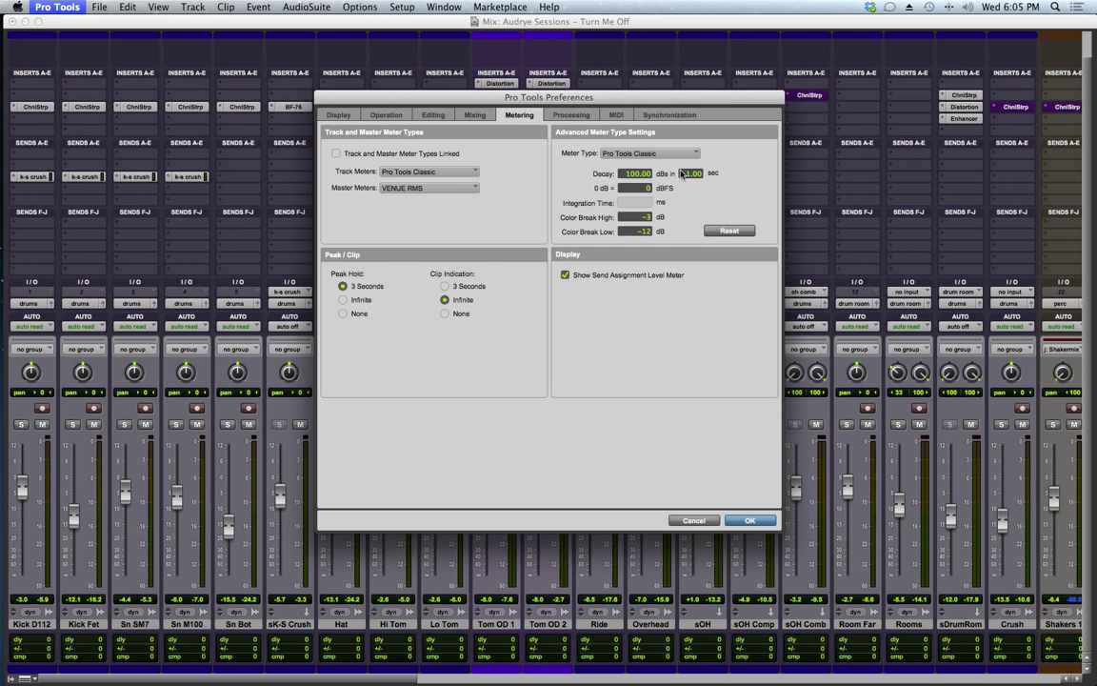
pyautogui.click(474, 115)
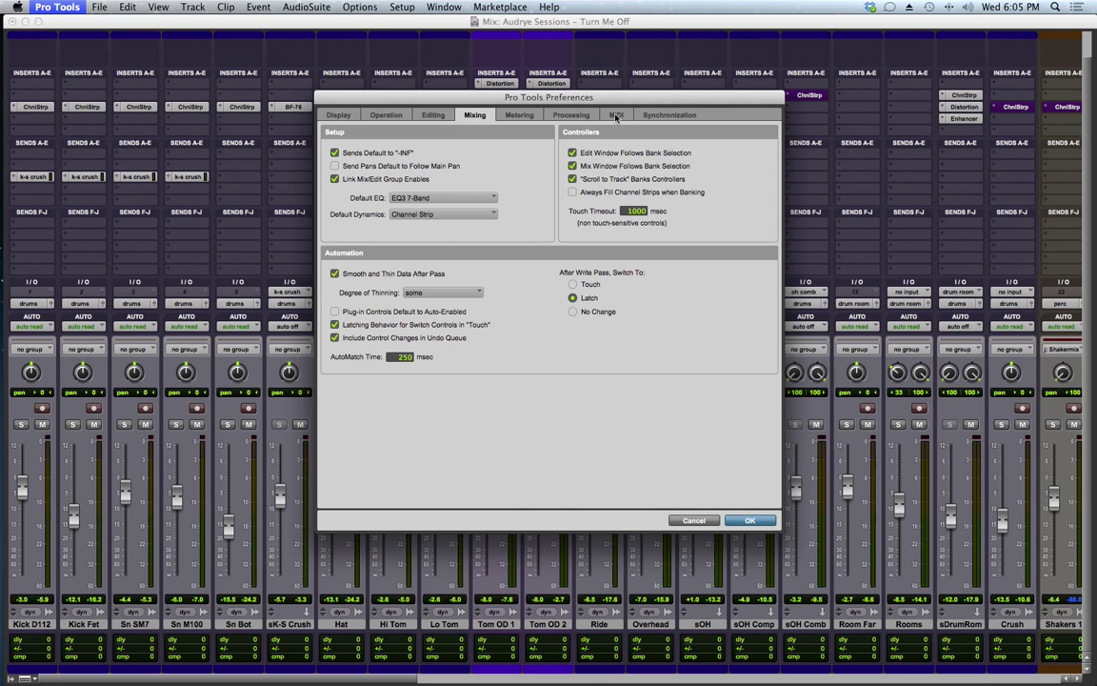
pyautogui.click(518, 114)
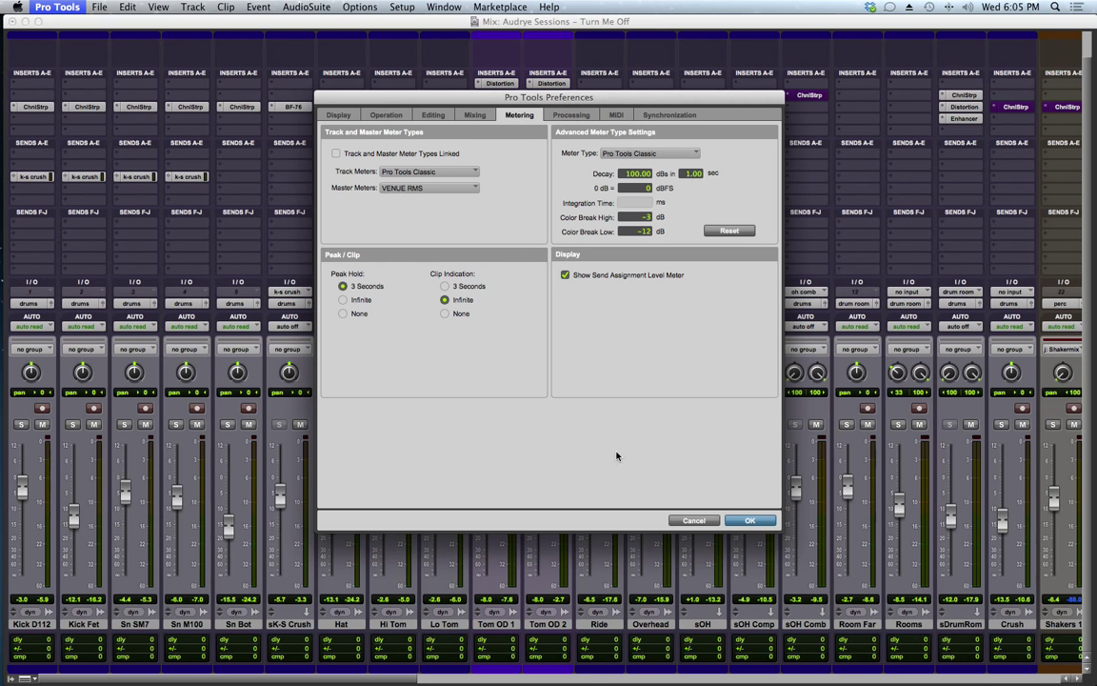
# Confirm the preferences with OK, returning to the drum session mixer
pyautogui.click(751, 520)
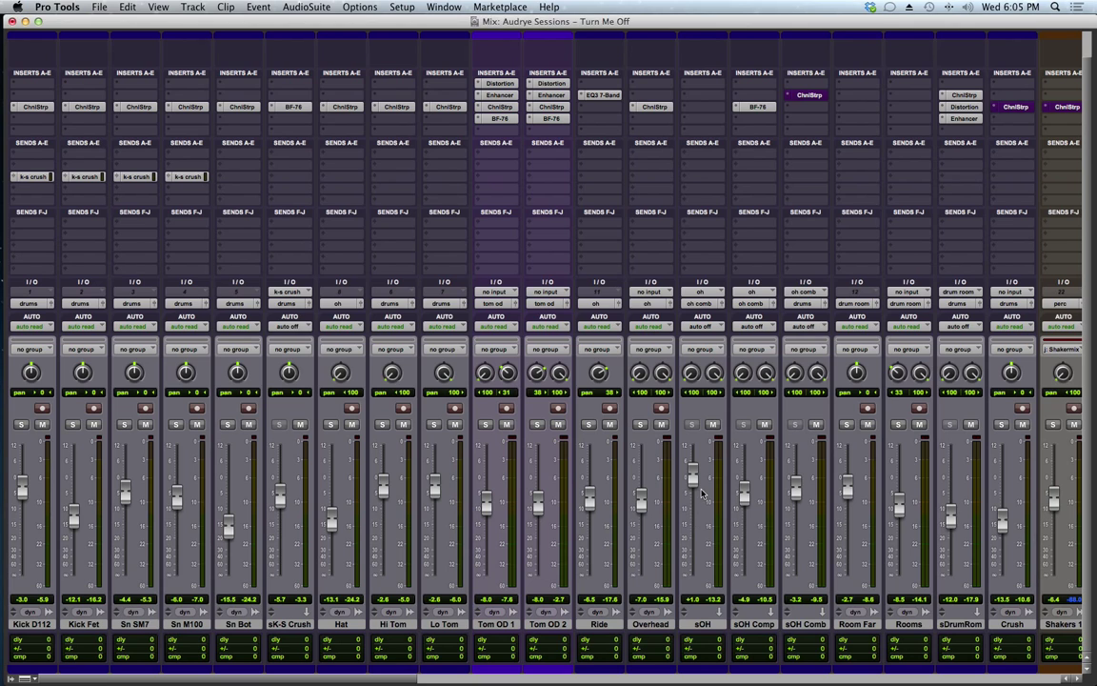
pyautogui.moveTo(680, 465)
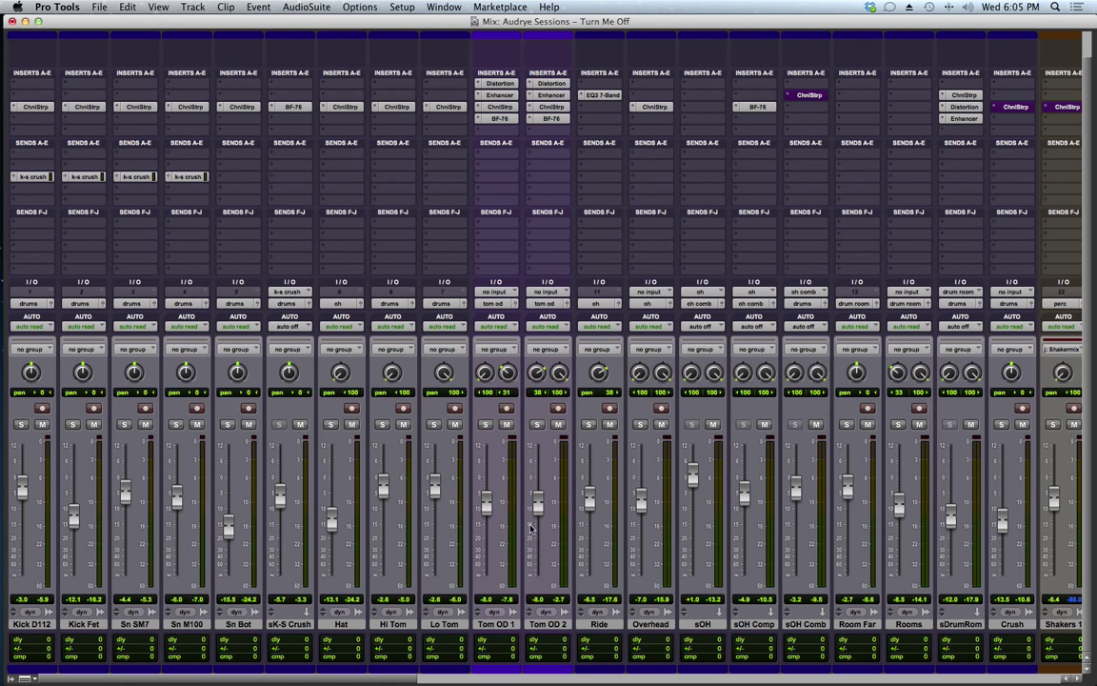
pyautogui.moveTo(438, 383)
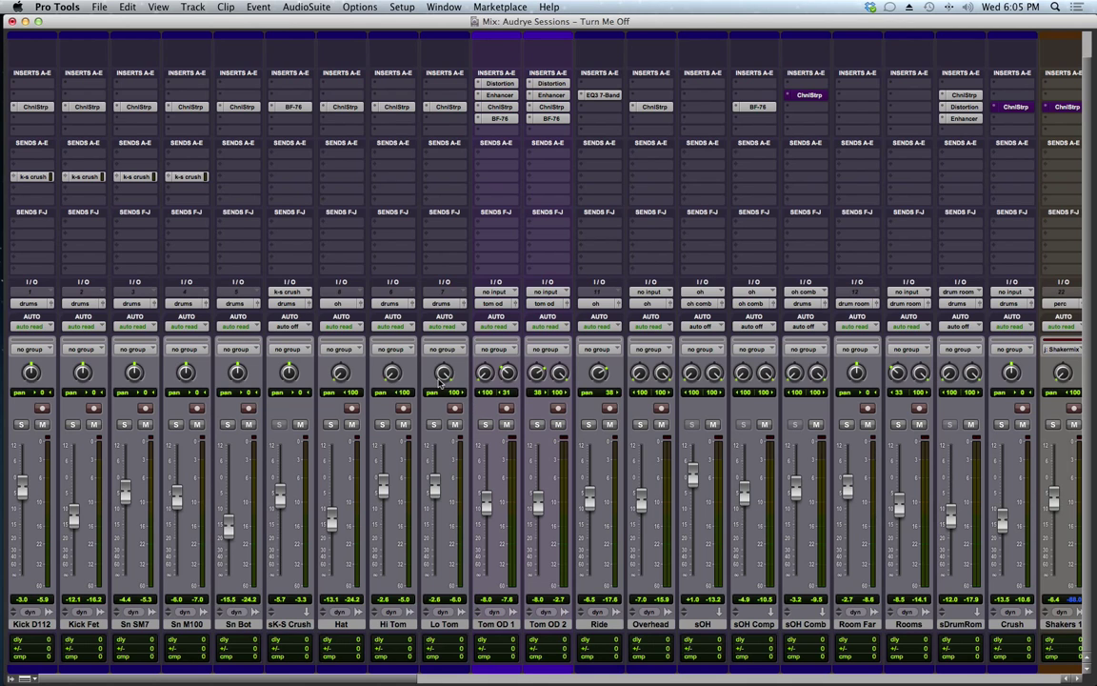
pyautogui.moveTo(197, 190)
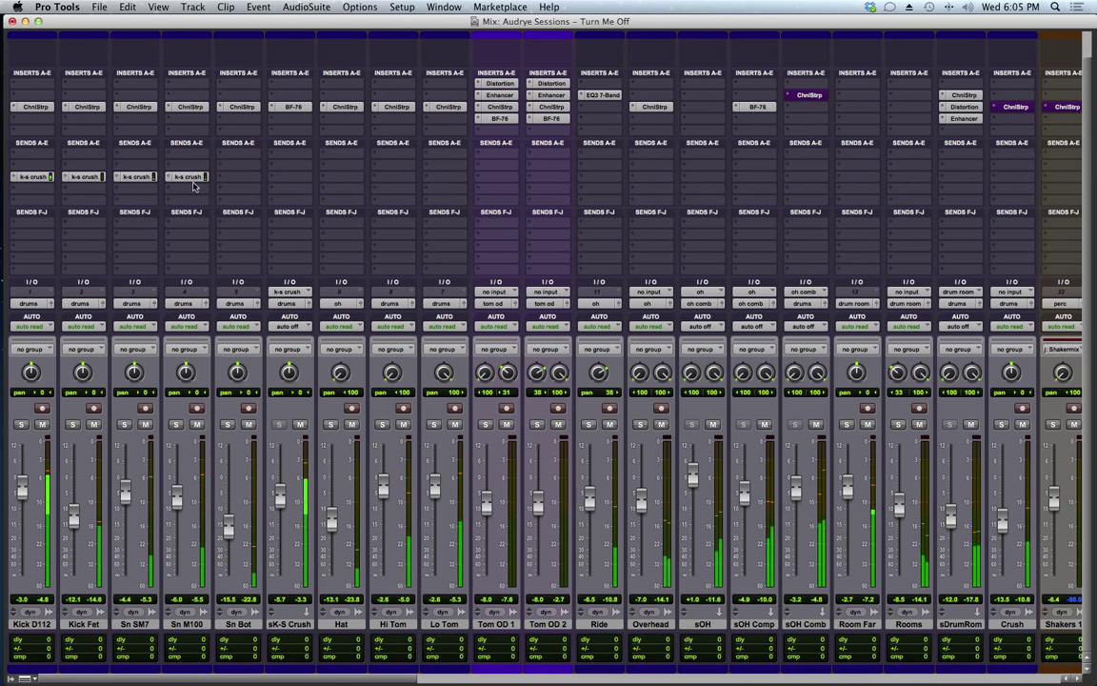
pyautogui.moveTo(295, 271)
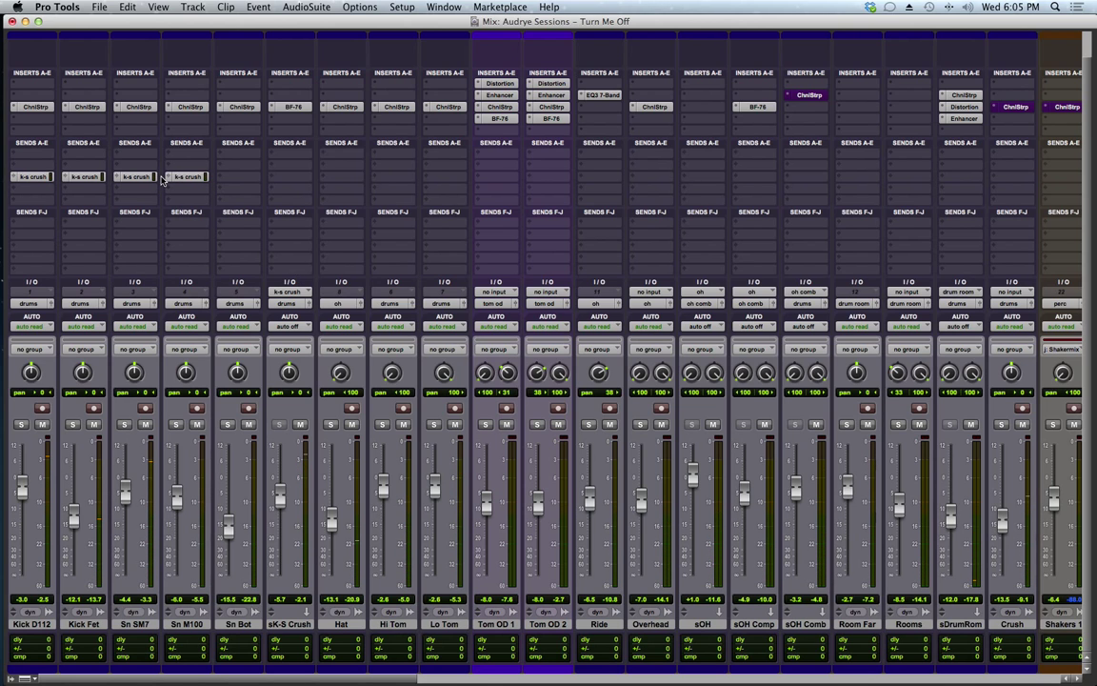
pyautogui.moveTo(171, 263)
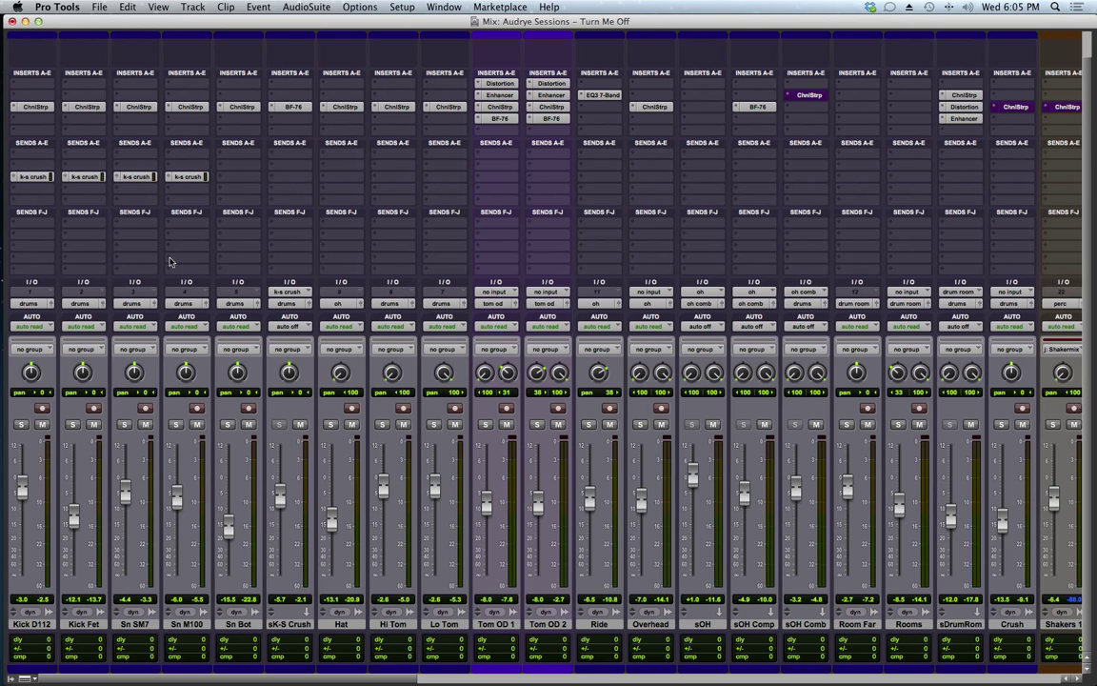
pyautogui.moveTo(171, 263)
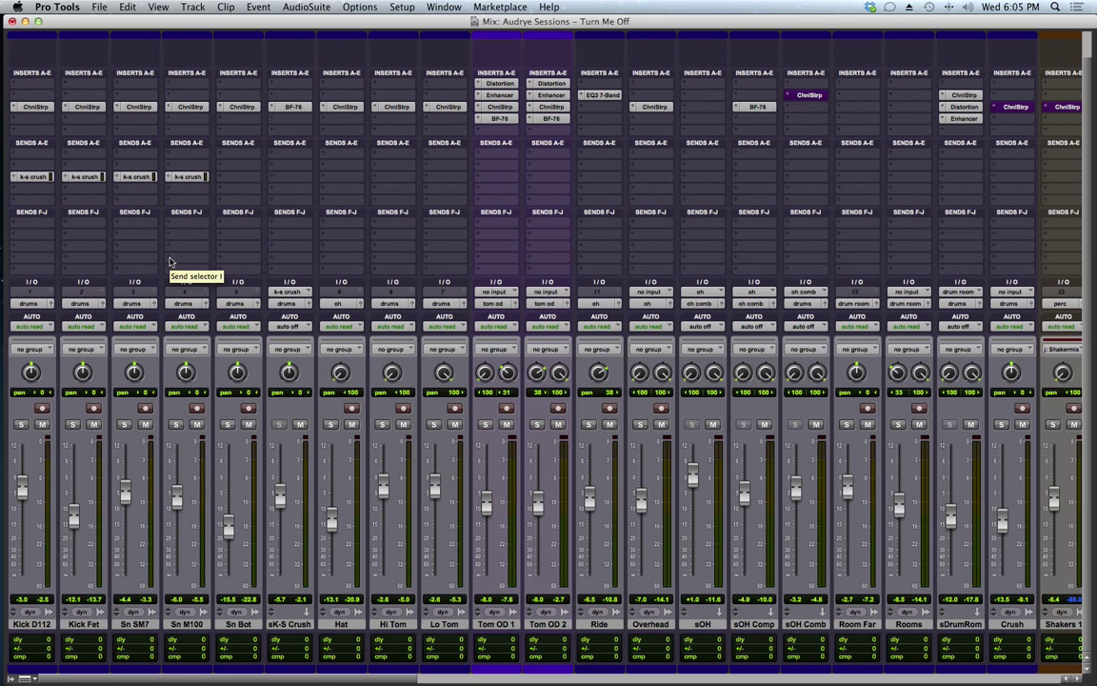
pyautogui.moveTo(185, 250)
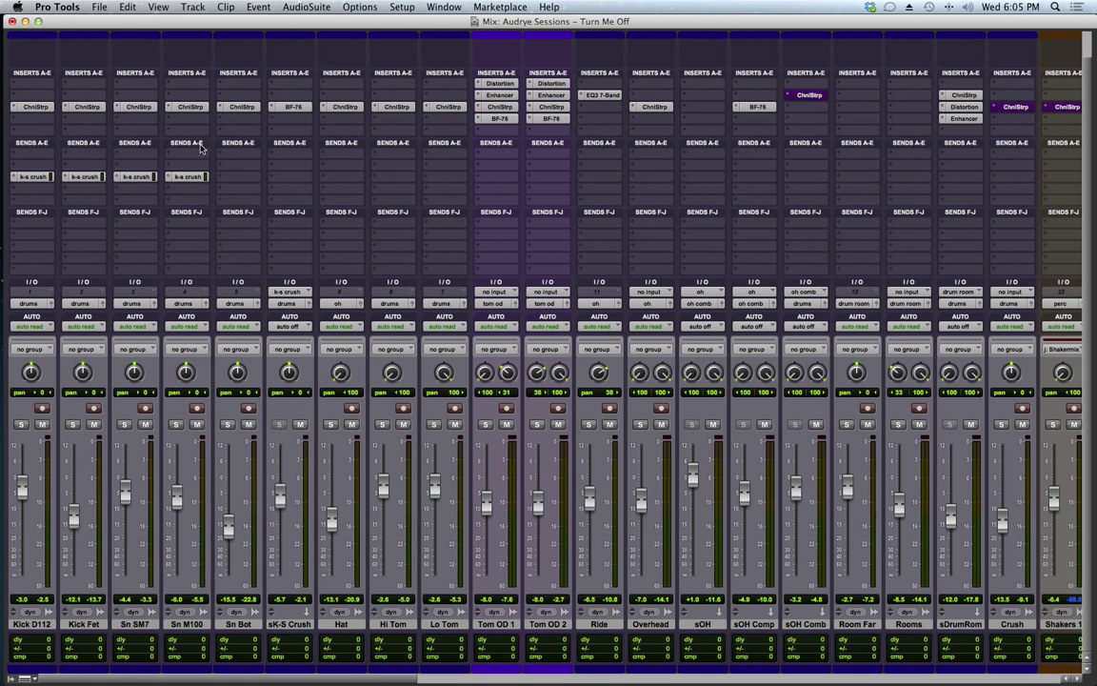
pyautogui.moveTo(202, 208)
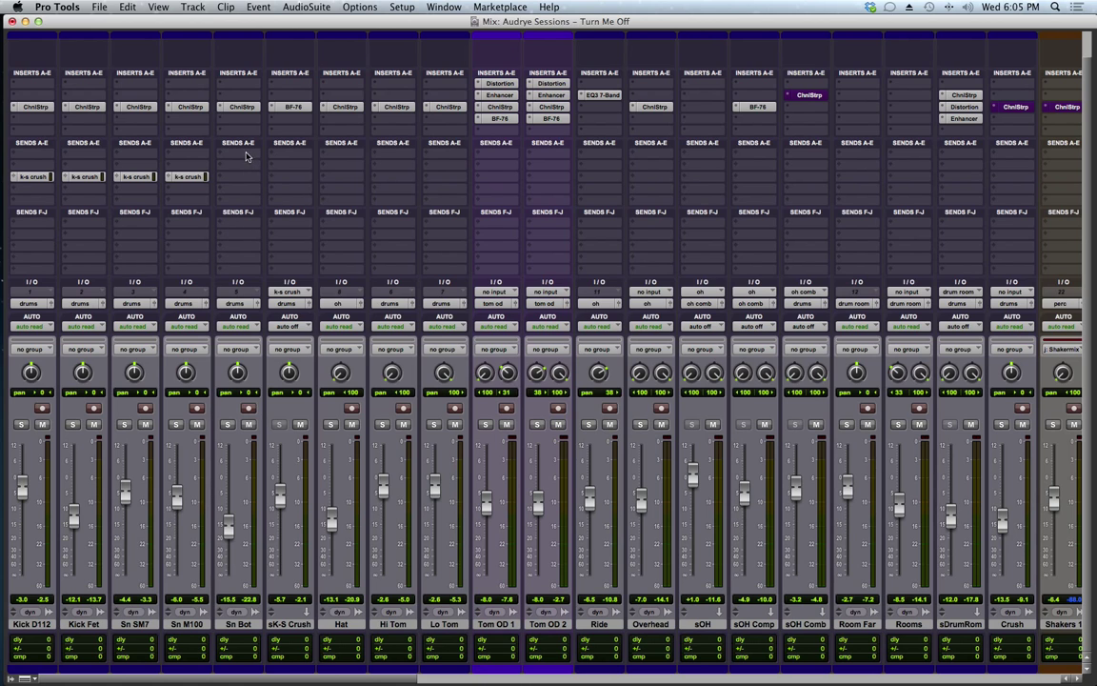
pyautogui.moveTo(252, 217)
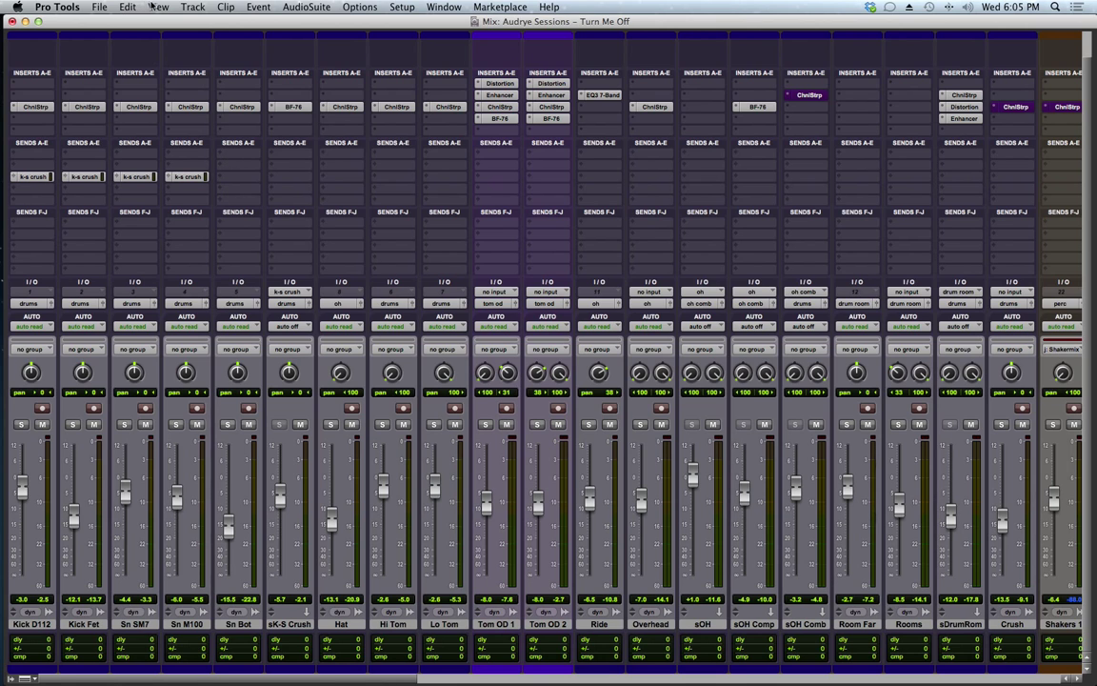
pyautogui.click(158, 8)
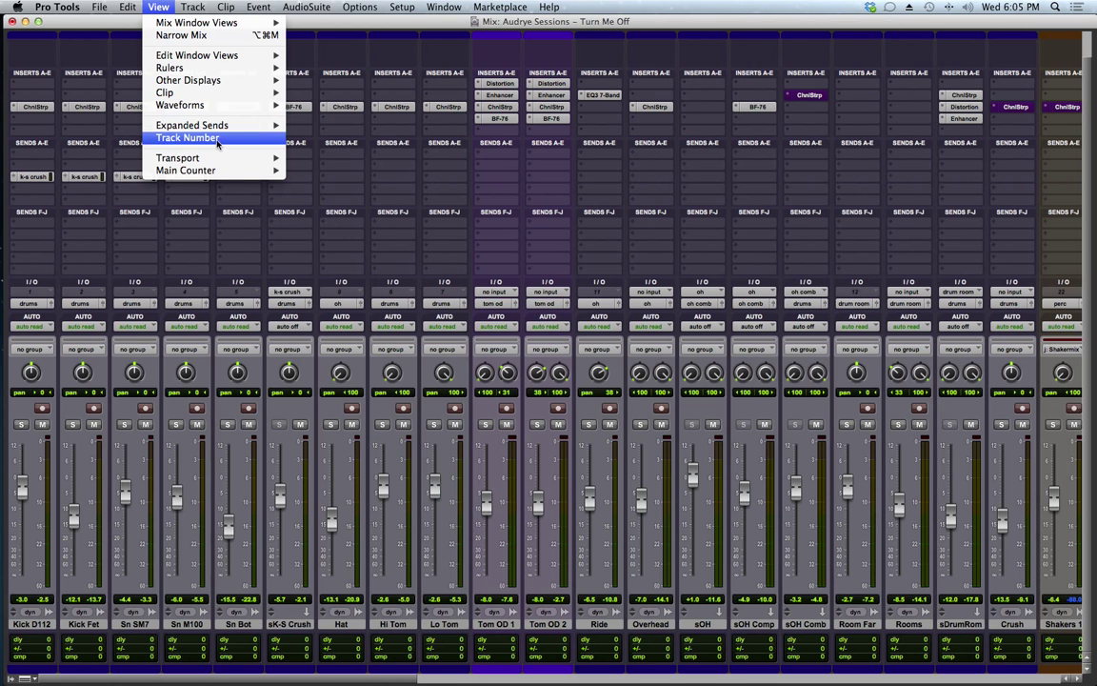
pyautogui.moveTo(191, 126)
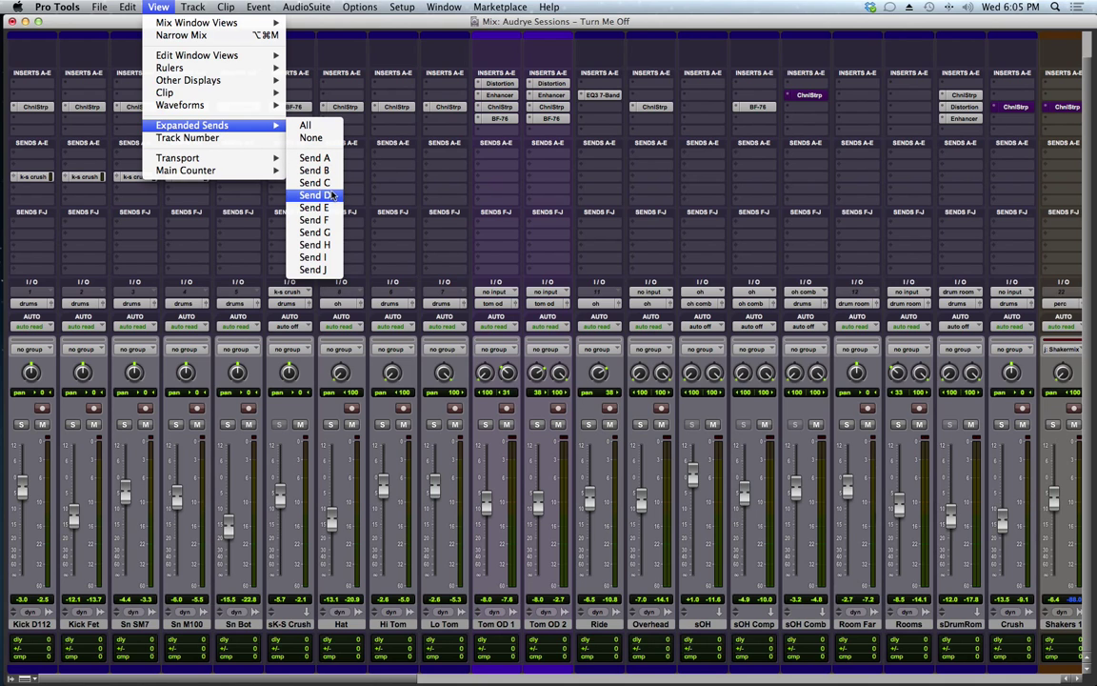
pyautogui.click(316, 195)
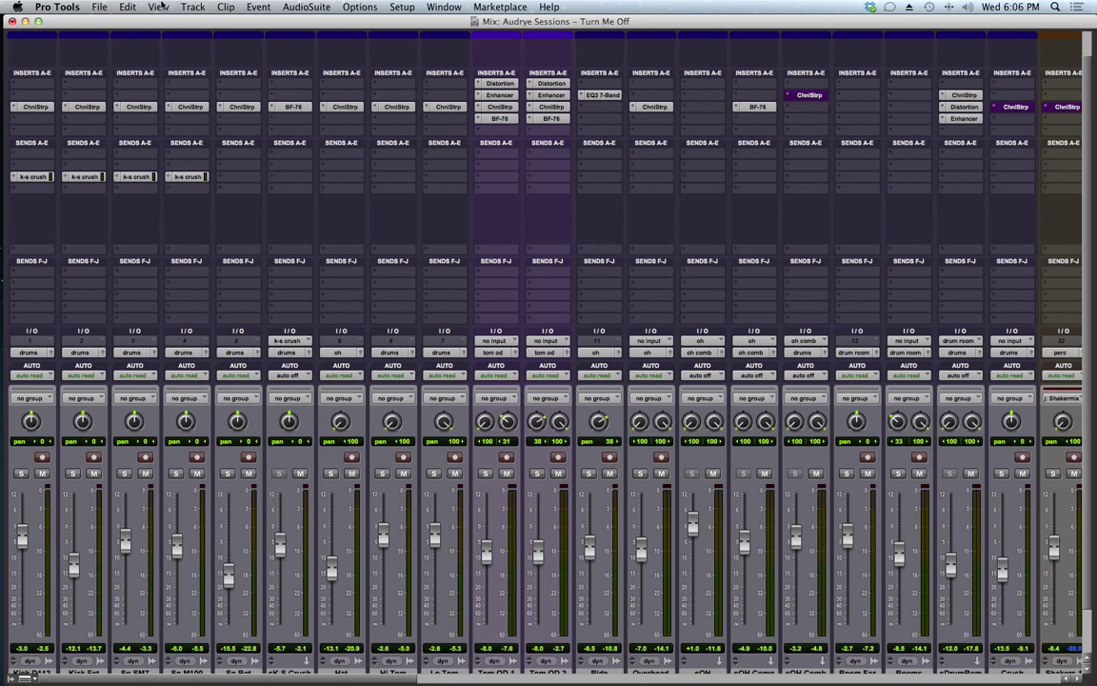
pyautogui.click(160, 8)
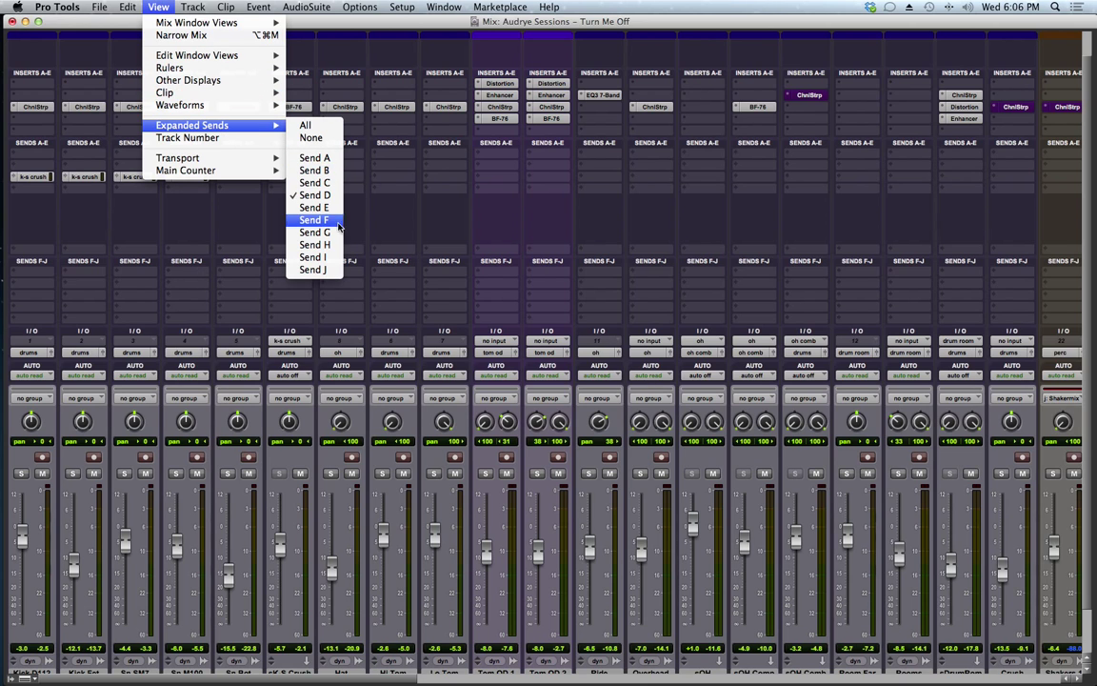
pyautogui.click(314, 221)
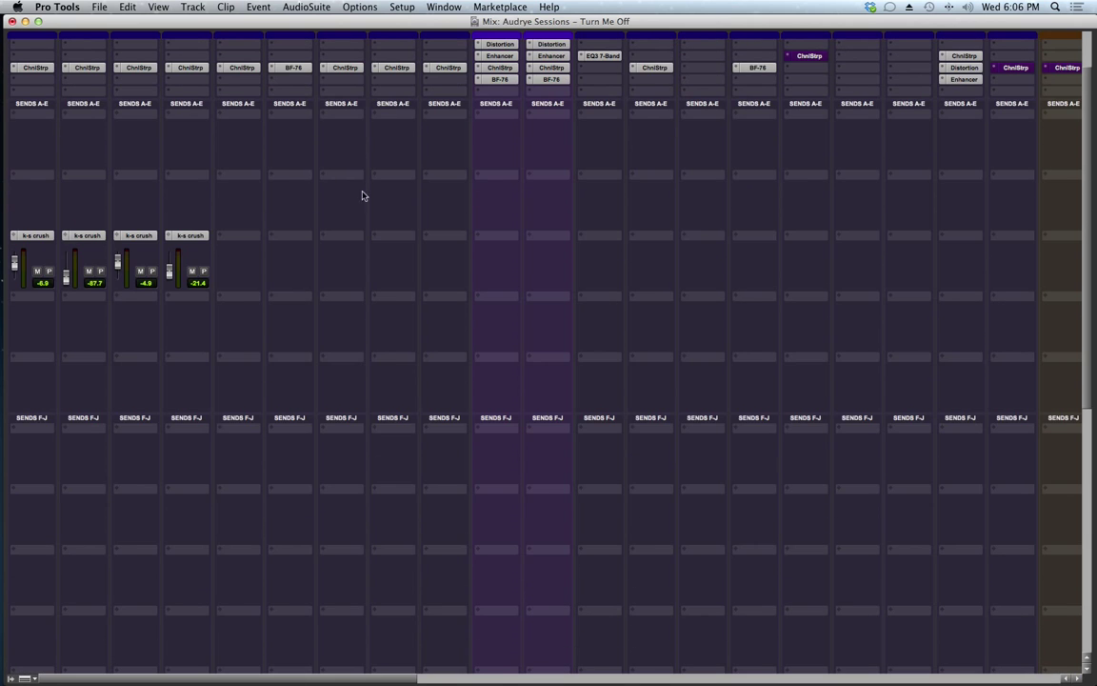
pyautogui.click(158, 8)
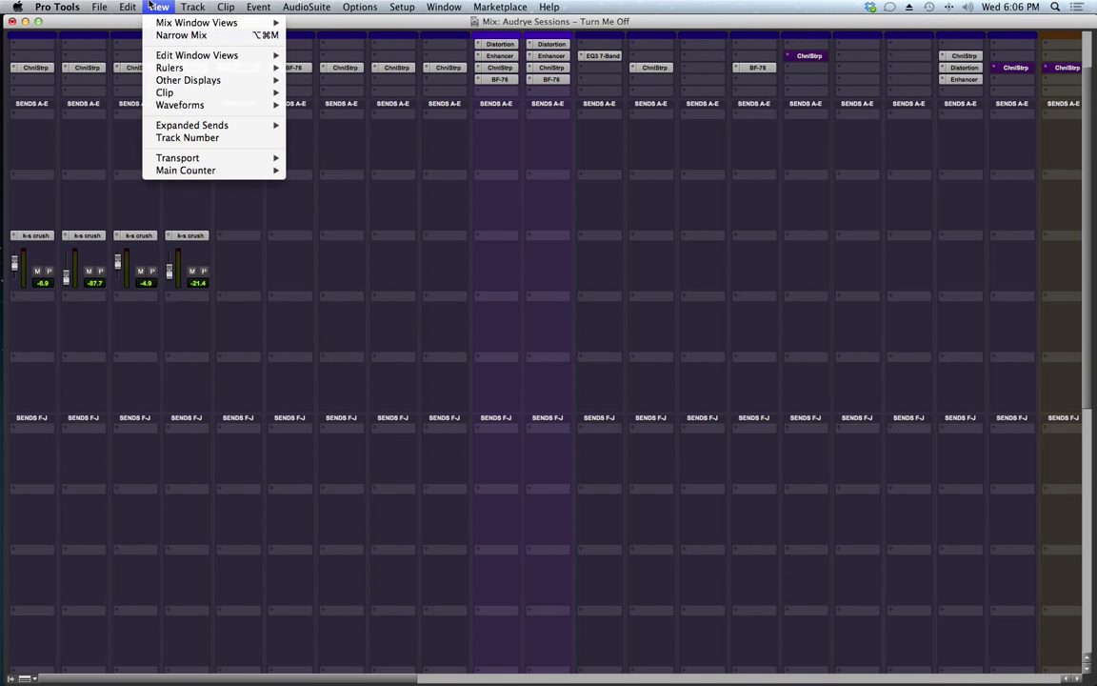
pyautogui.moveTo(191, 126)
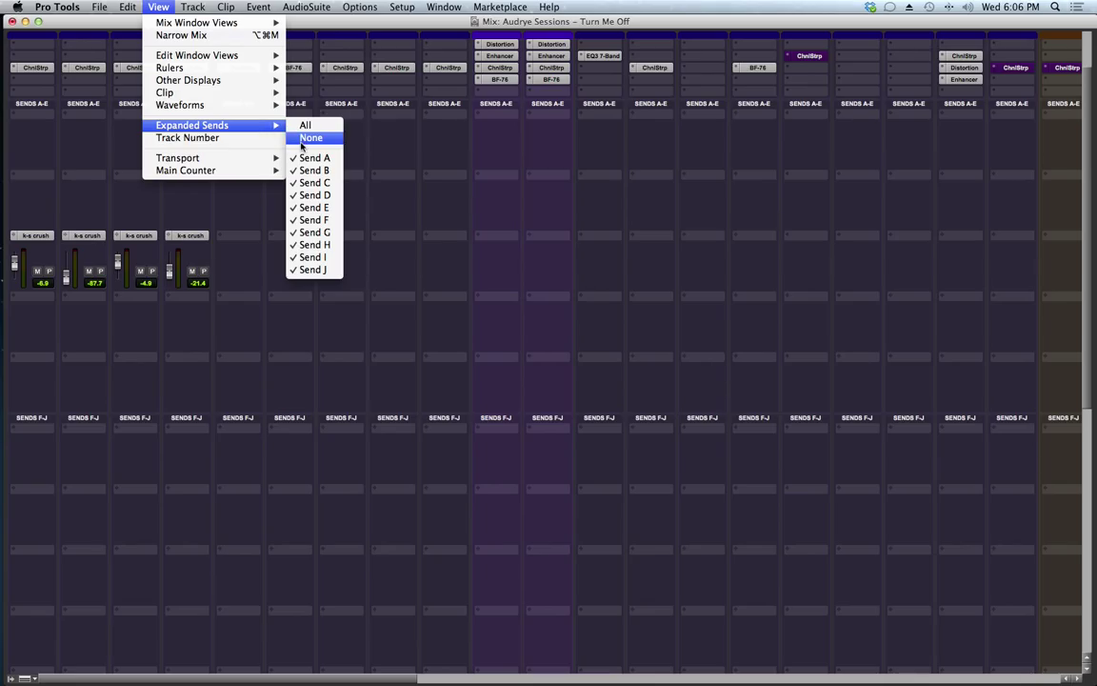
pyautogui.click(313, 137)
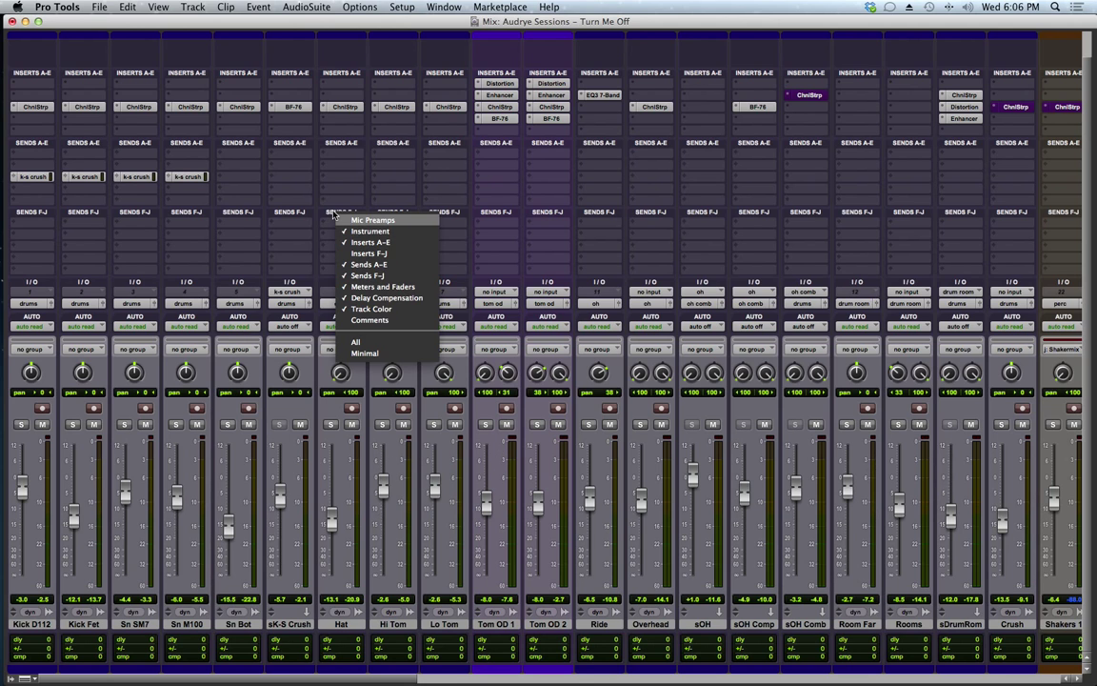
pyautogui.moveTo(383, 286)
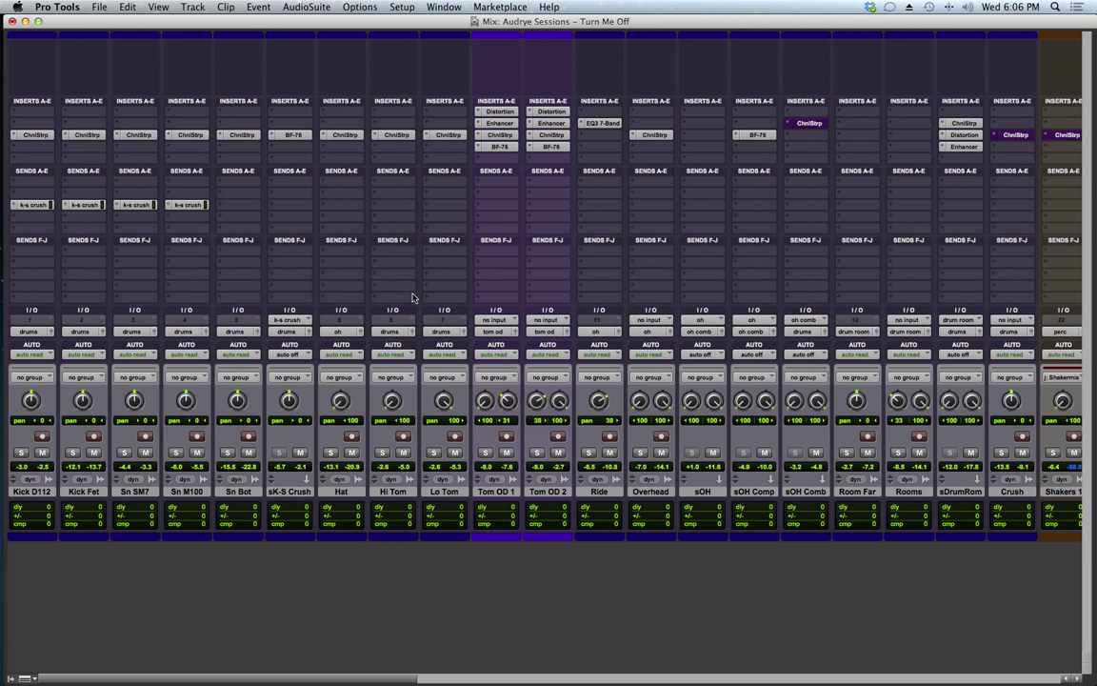
pyautogui.moveTo(217, 187)
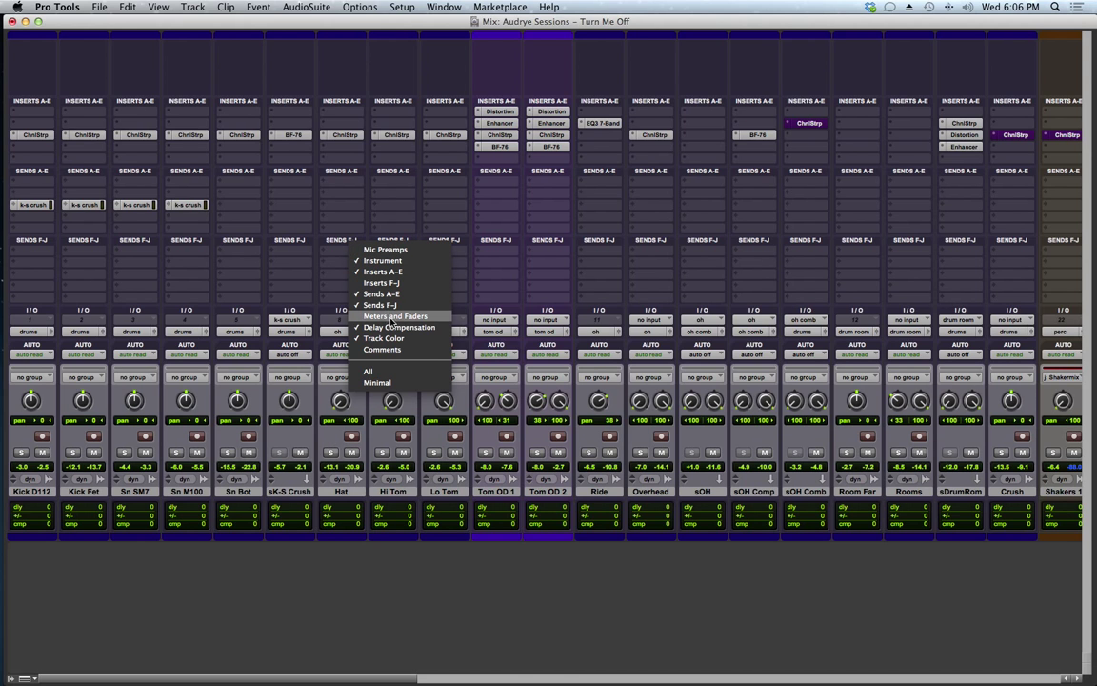
pyautogui.click(396, 317)
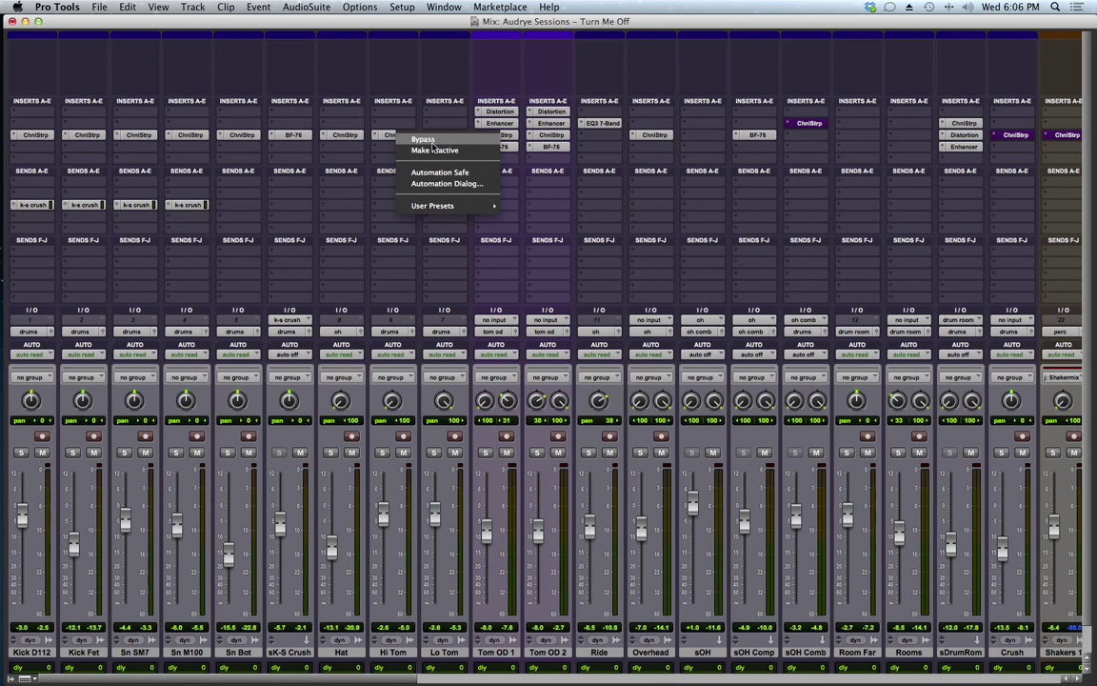
pyautogui.moveTo(440, 175)
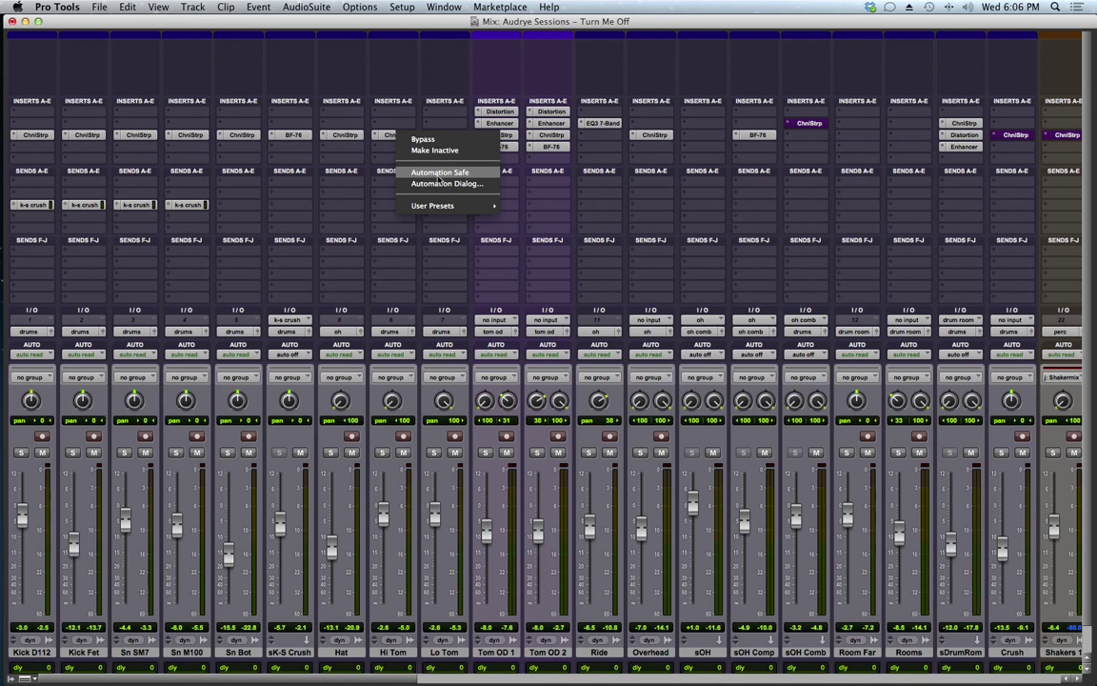
pyautogui.moveTo(465, 175)
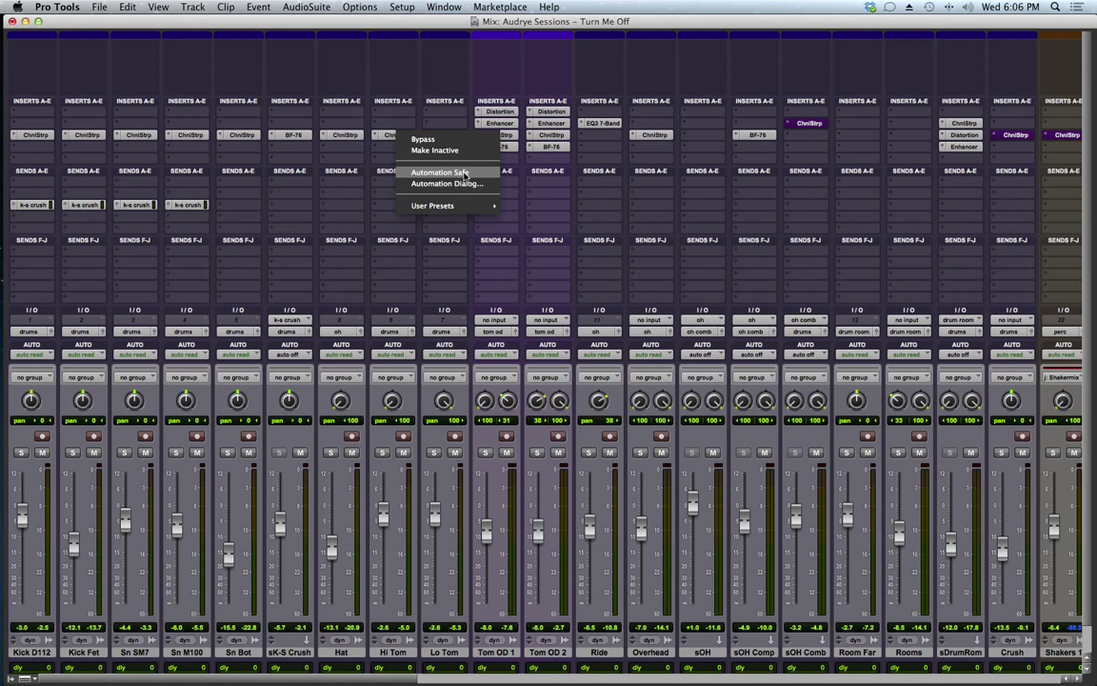
pyautogui.moveTo(434, 206)
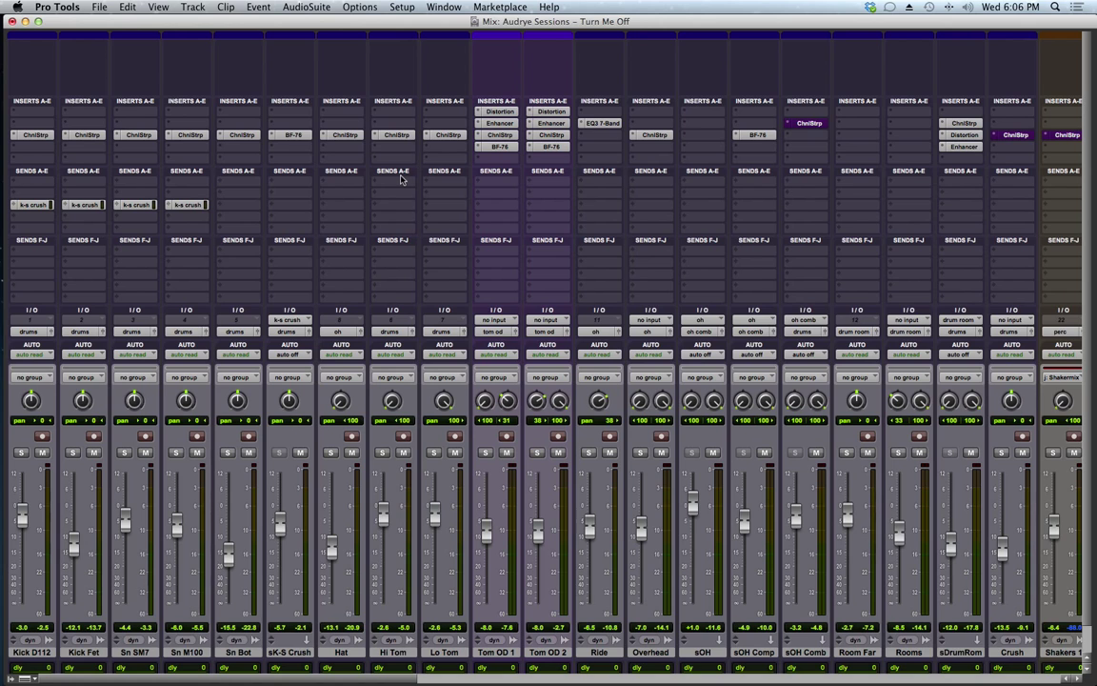
pyautogui.moveTo(415, 529)
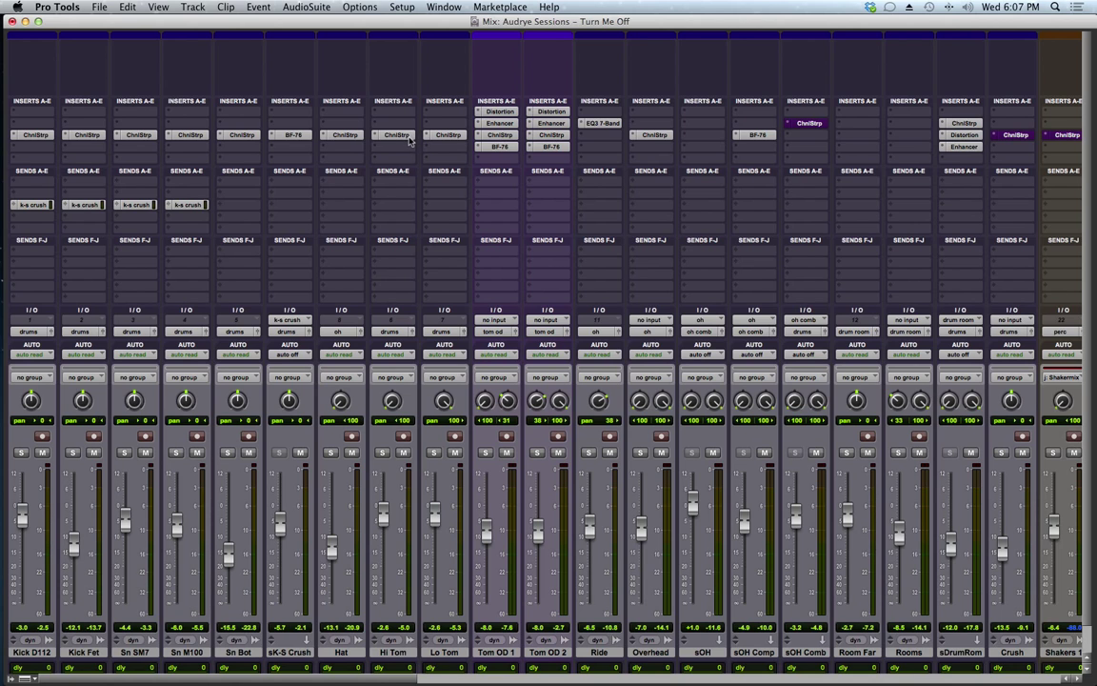
pyautogui.moveTo(412, 141)
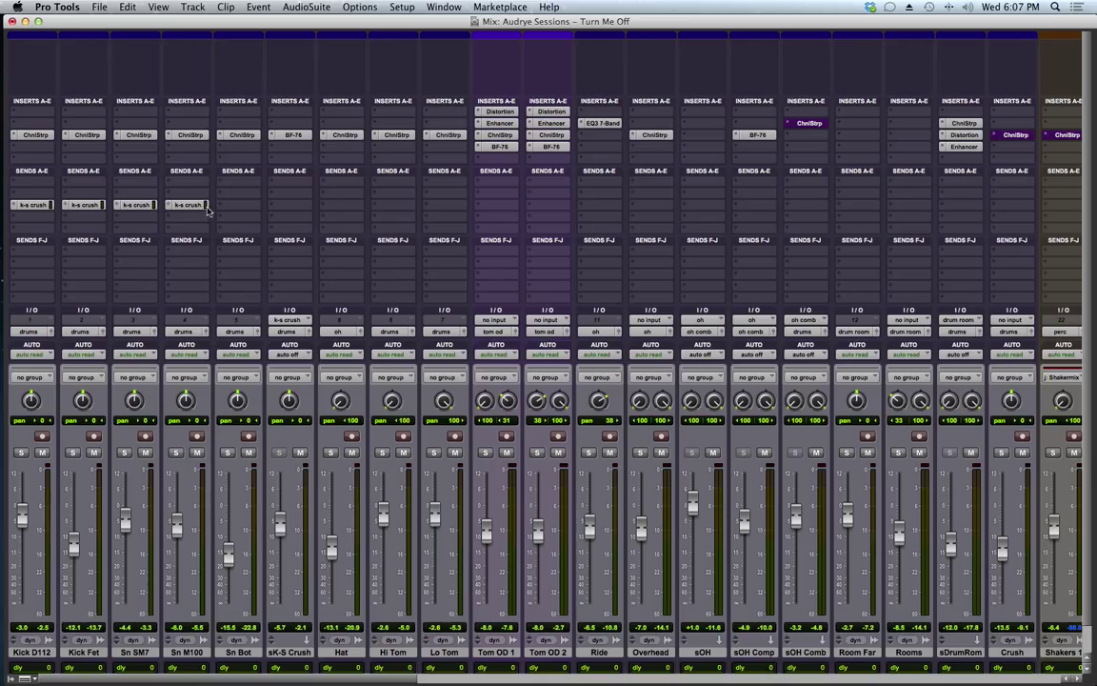
pyautogui.moveTo(362, 145)
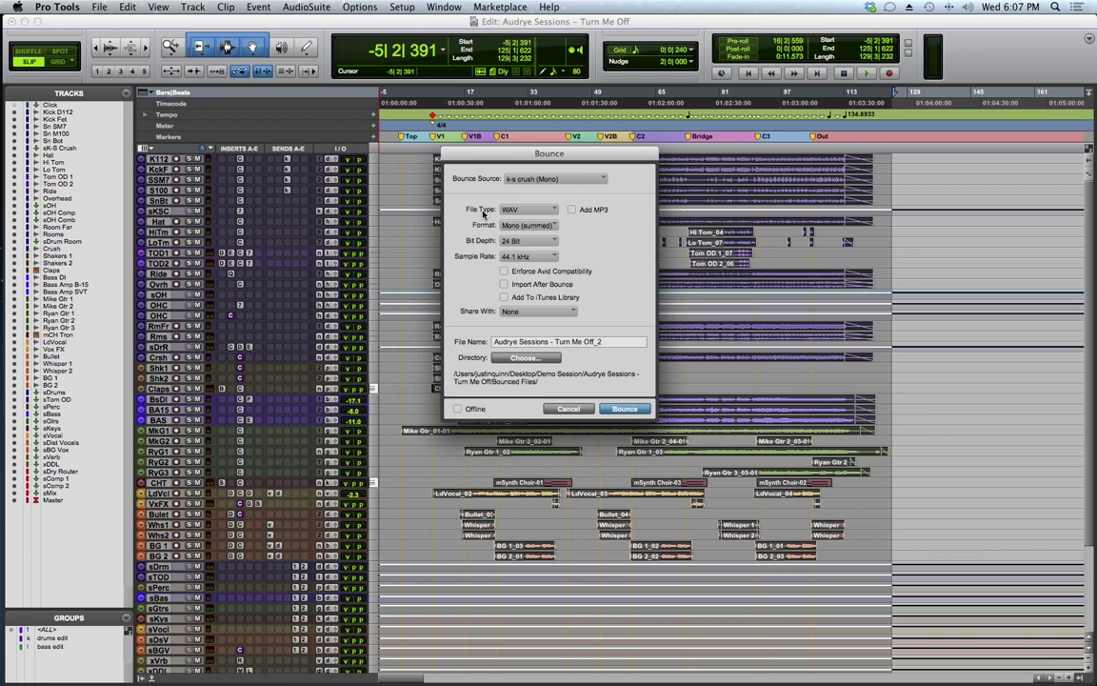
# Set the Bounce Source to the main (Stereo) output
pyautogui.click(556, 179)
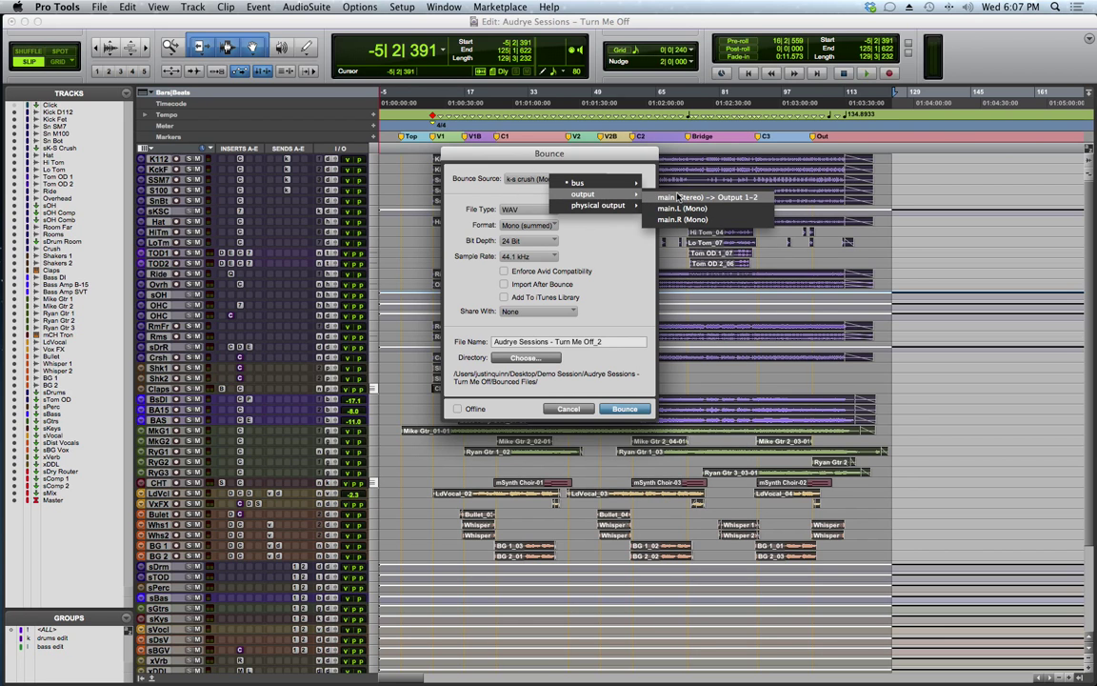
pyautogui.click(568, 407)
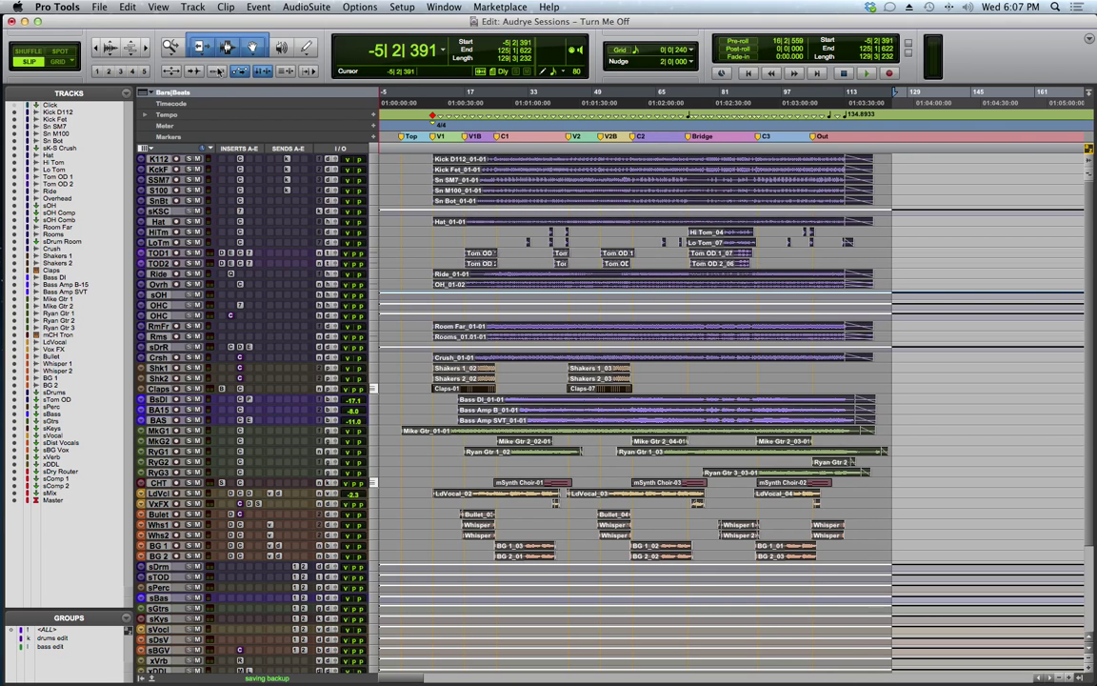
# Start File > Bounce to > Disk and tick the Offline render option
pyautogui.click(99, 7)
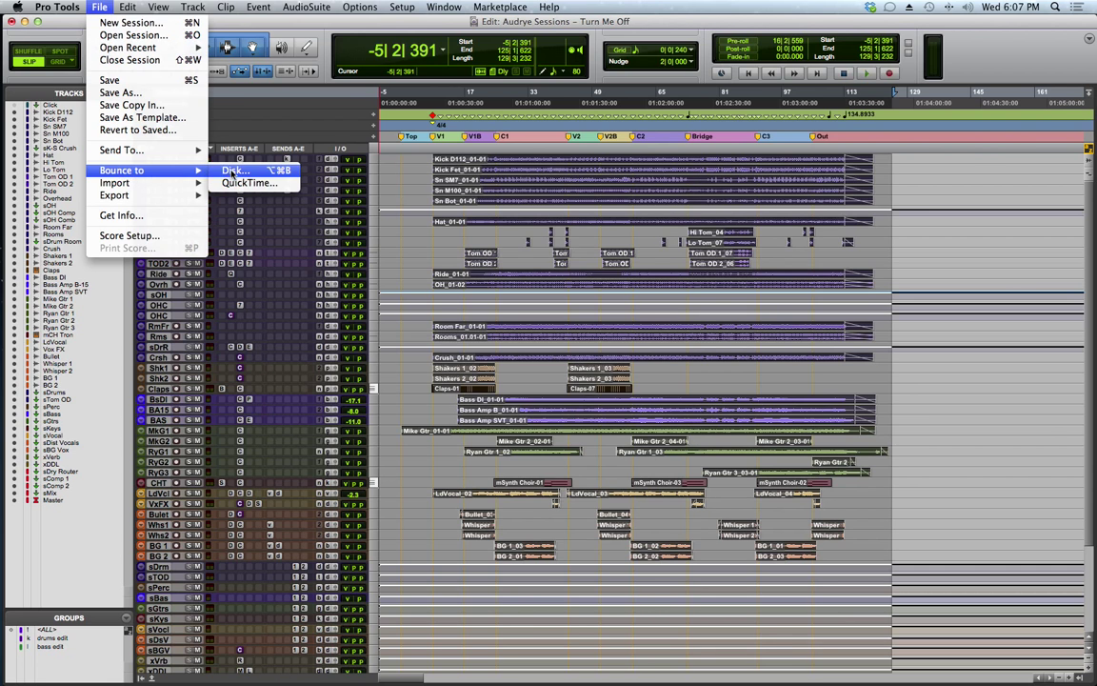
pyautogui.click(236, 169)
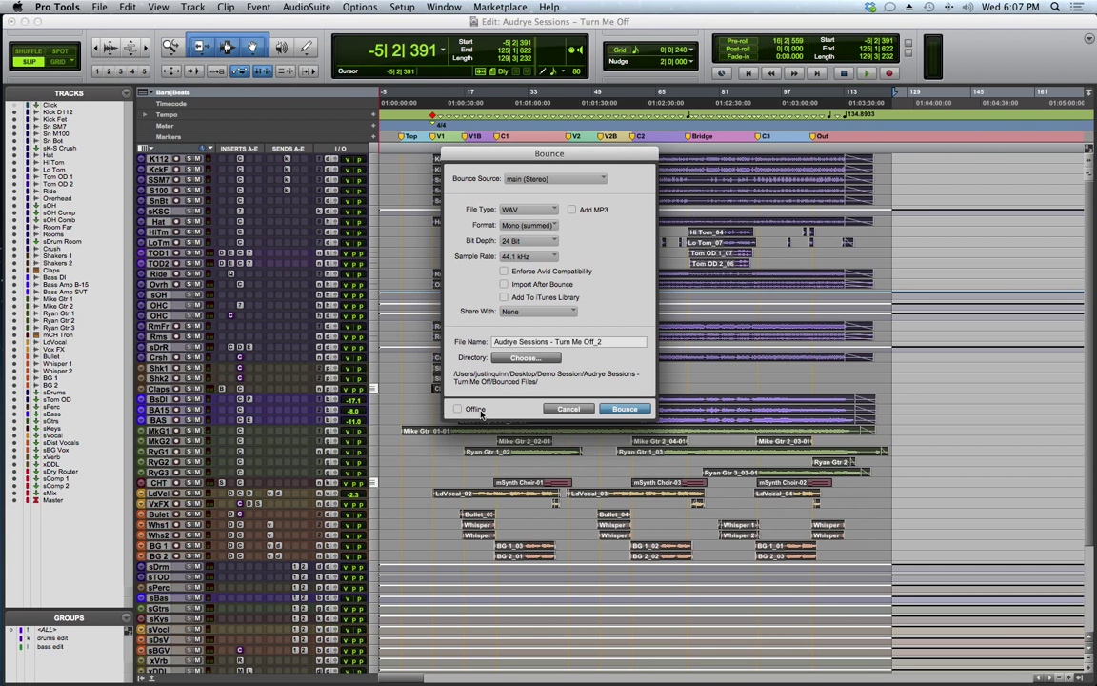
pyautogui.click(457, 408)
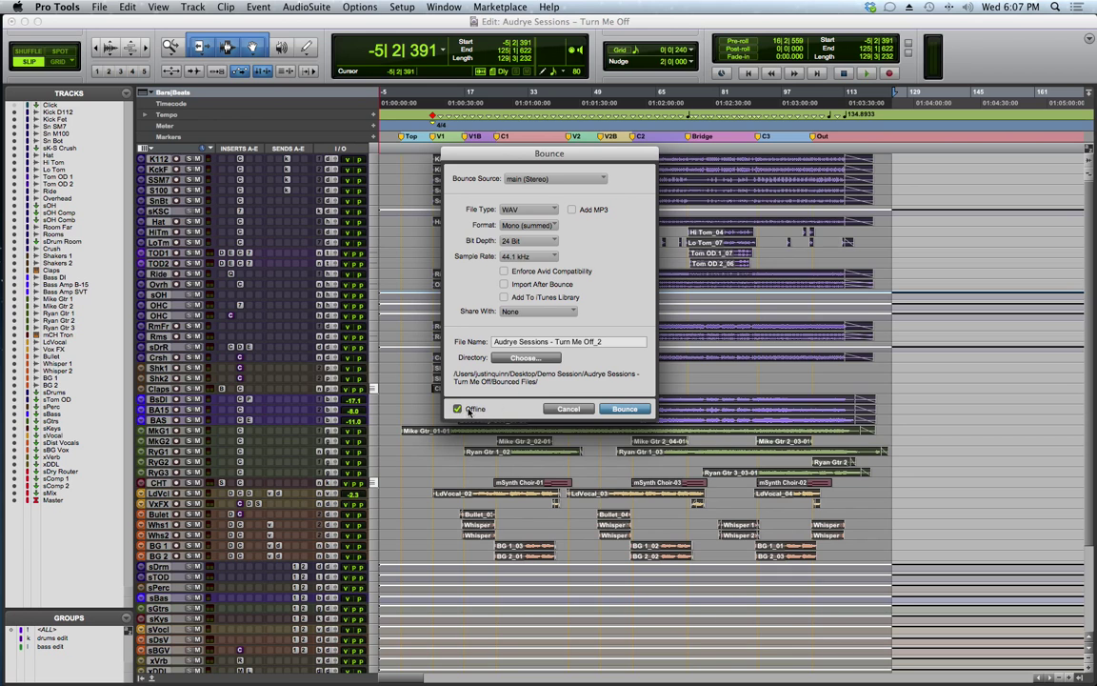
pyautogui.moveTo(634, 422)
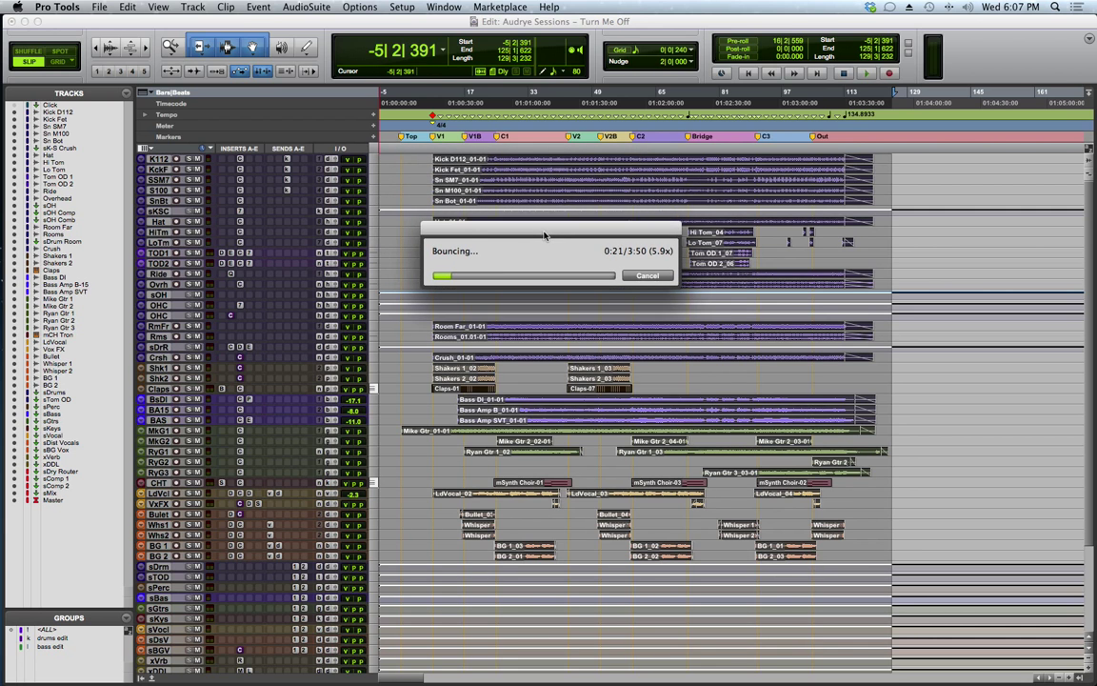
pyautogui.moveTo(446, 303)
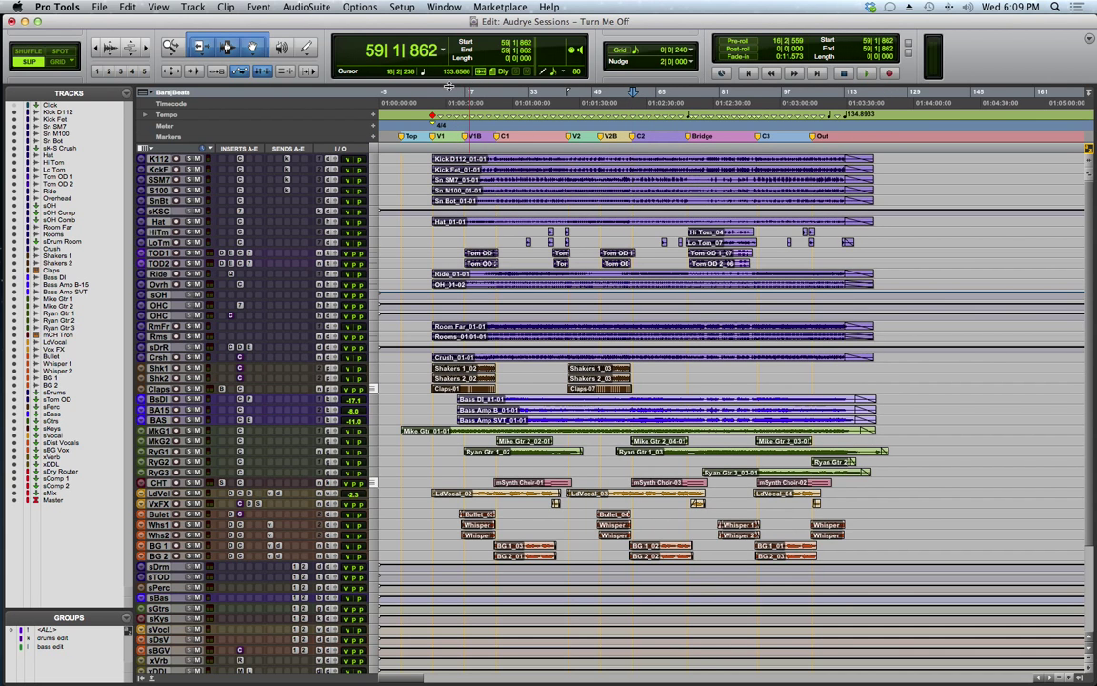
# Move the playhead in the timeline ruler back near the start of the song
pyautogui.click(400, 103)
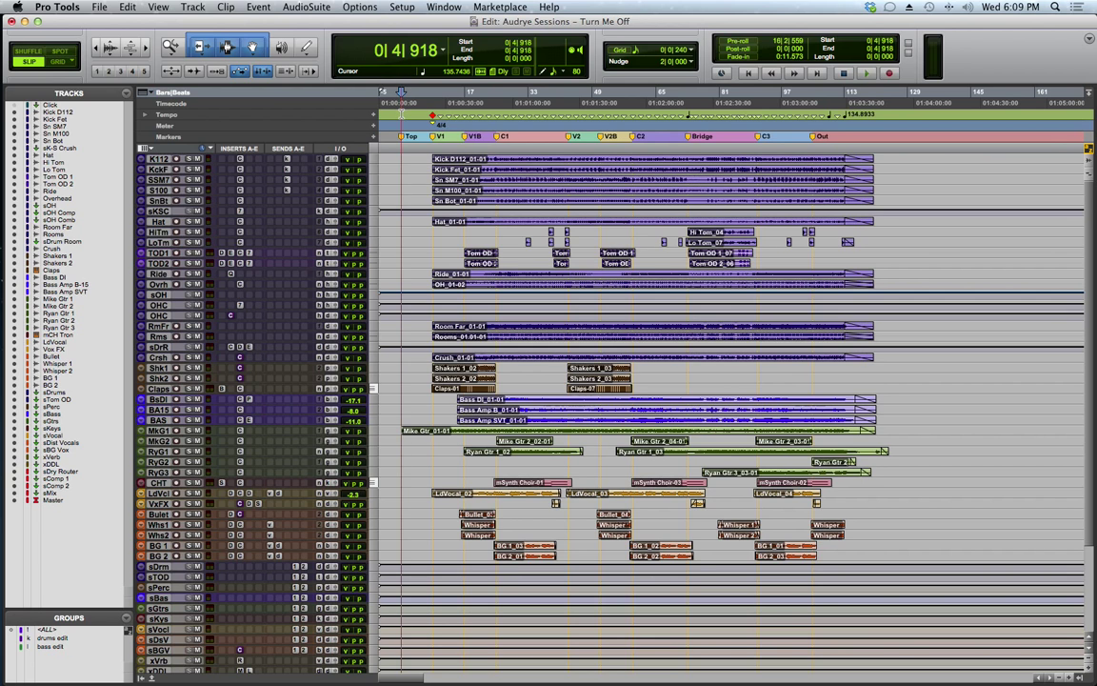
pyautogui.click(404, 114)
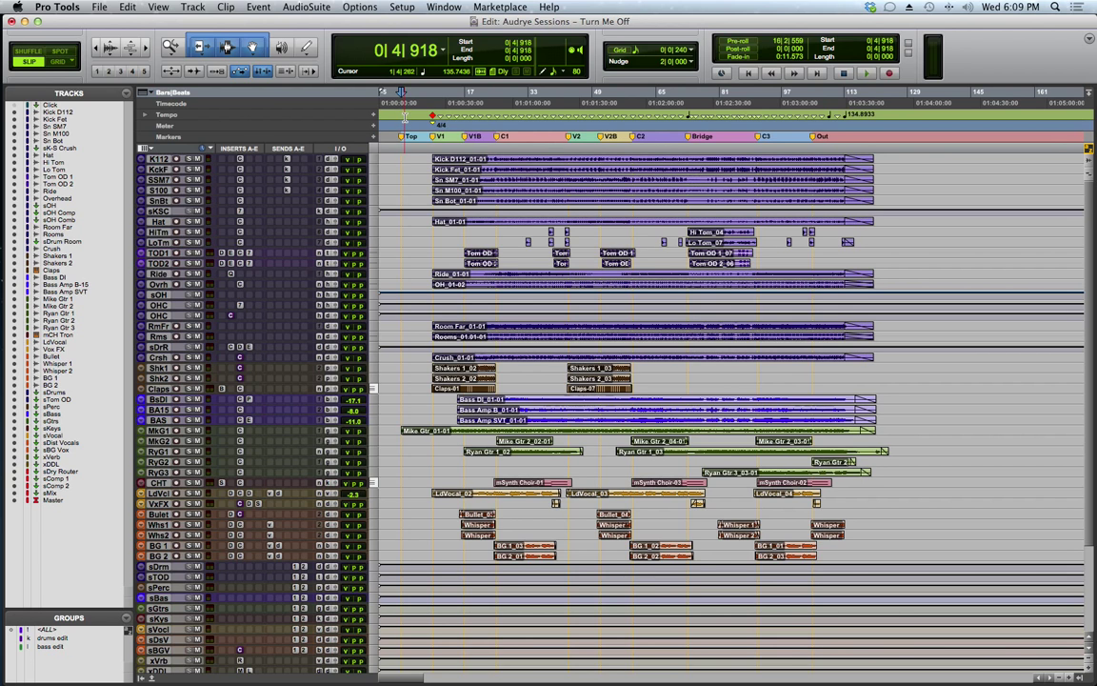